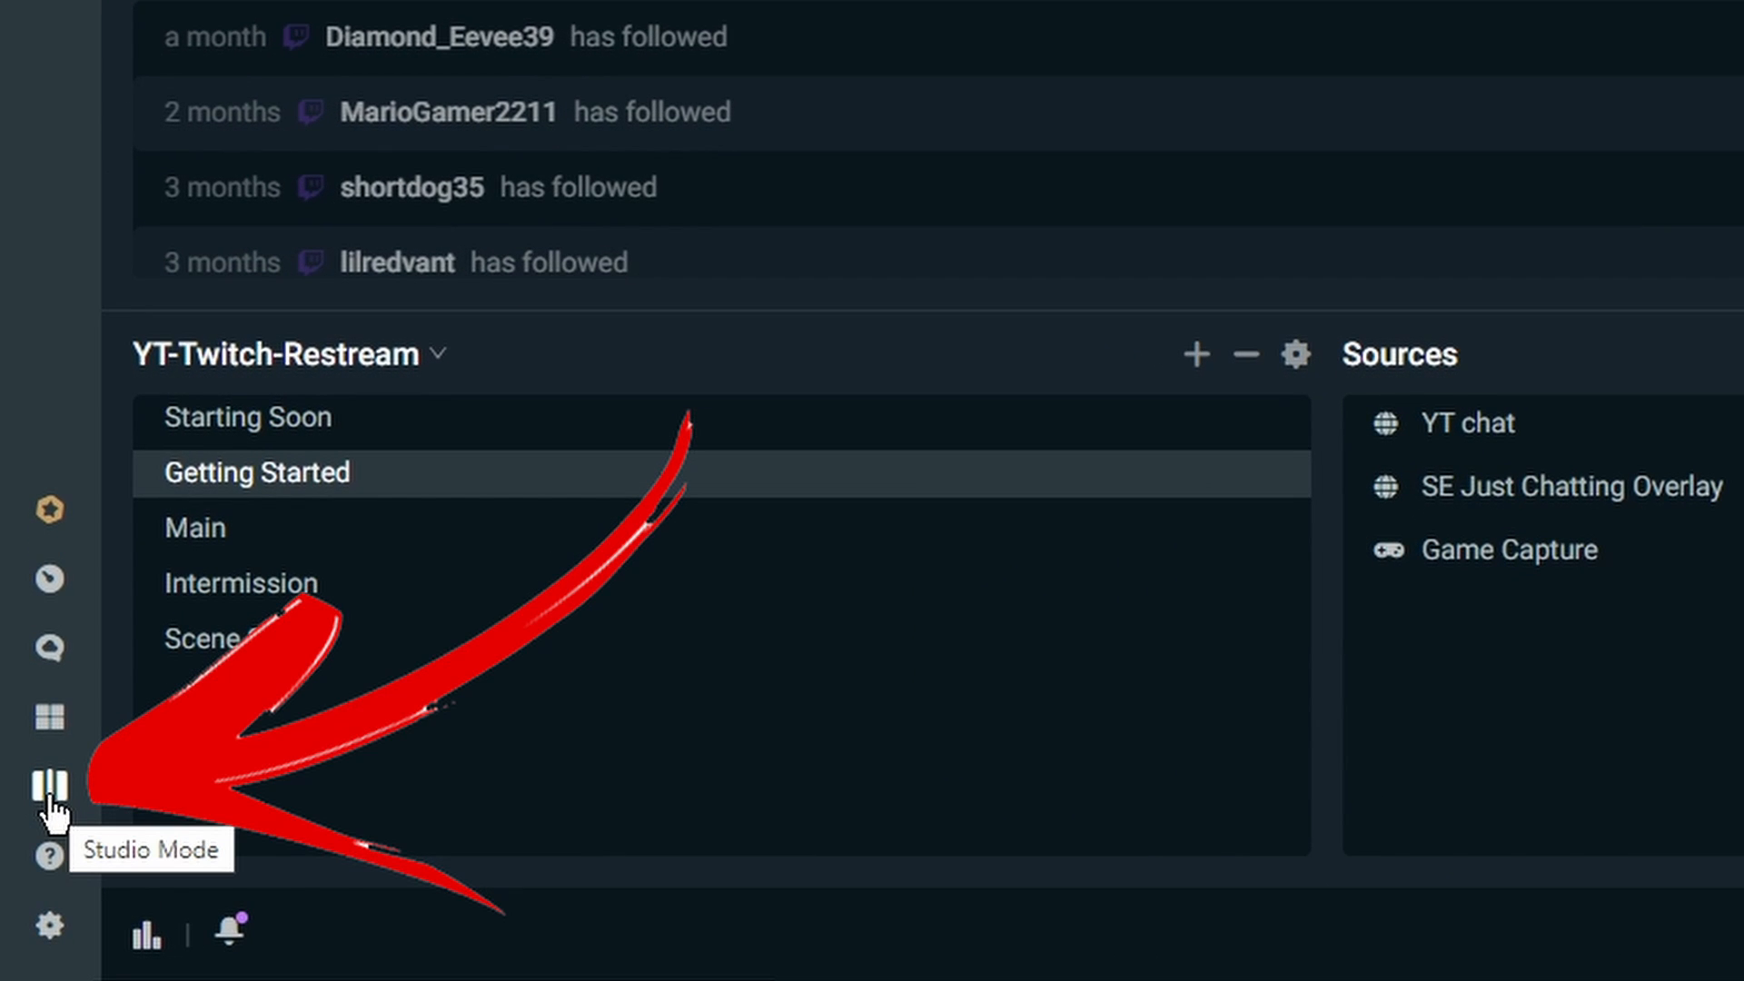
- Enable Studio Mode from the left sidebar to get separate Edit and Live previews
click(47, 781)
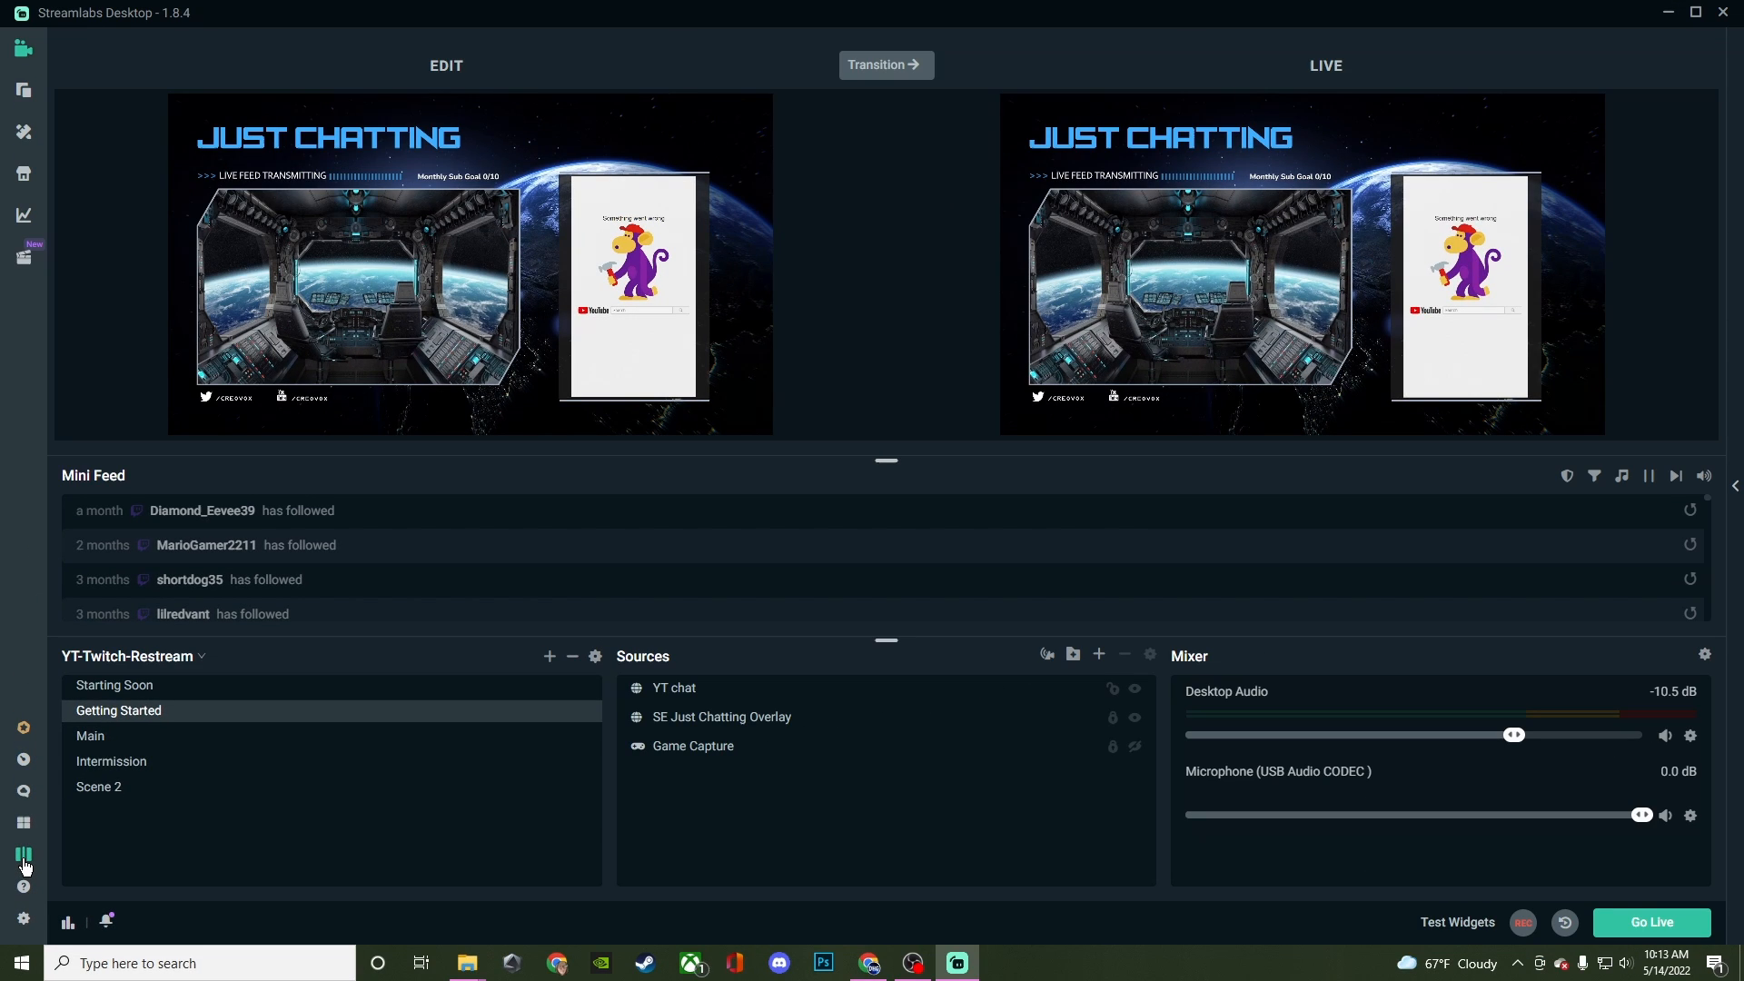
mouse_move(496, 295)
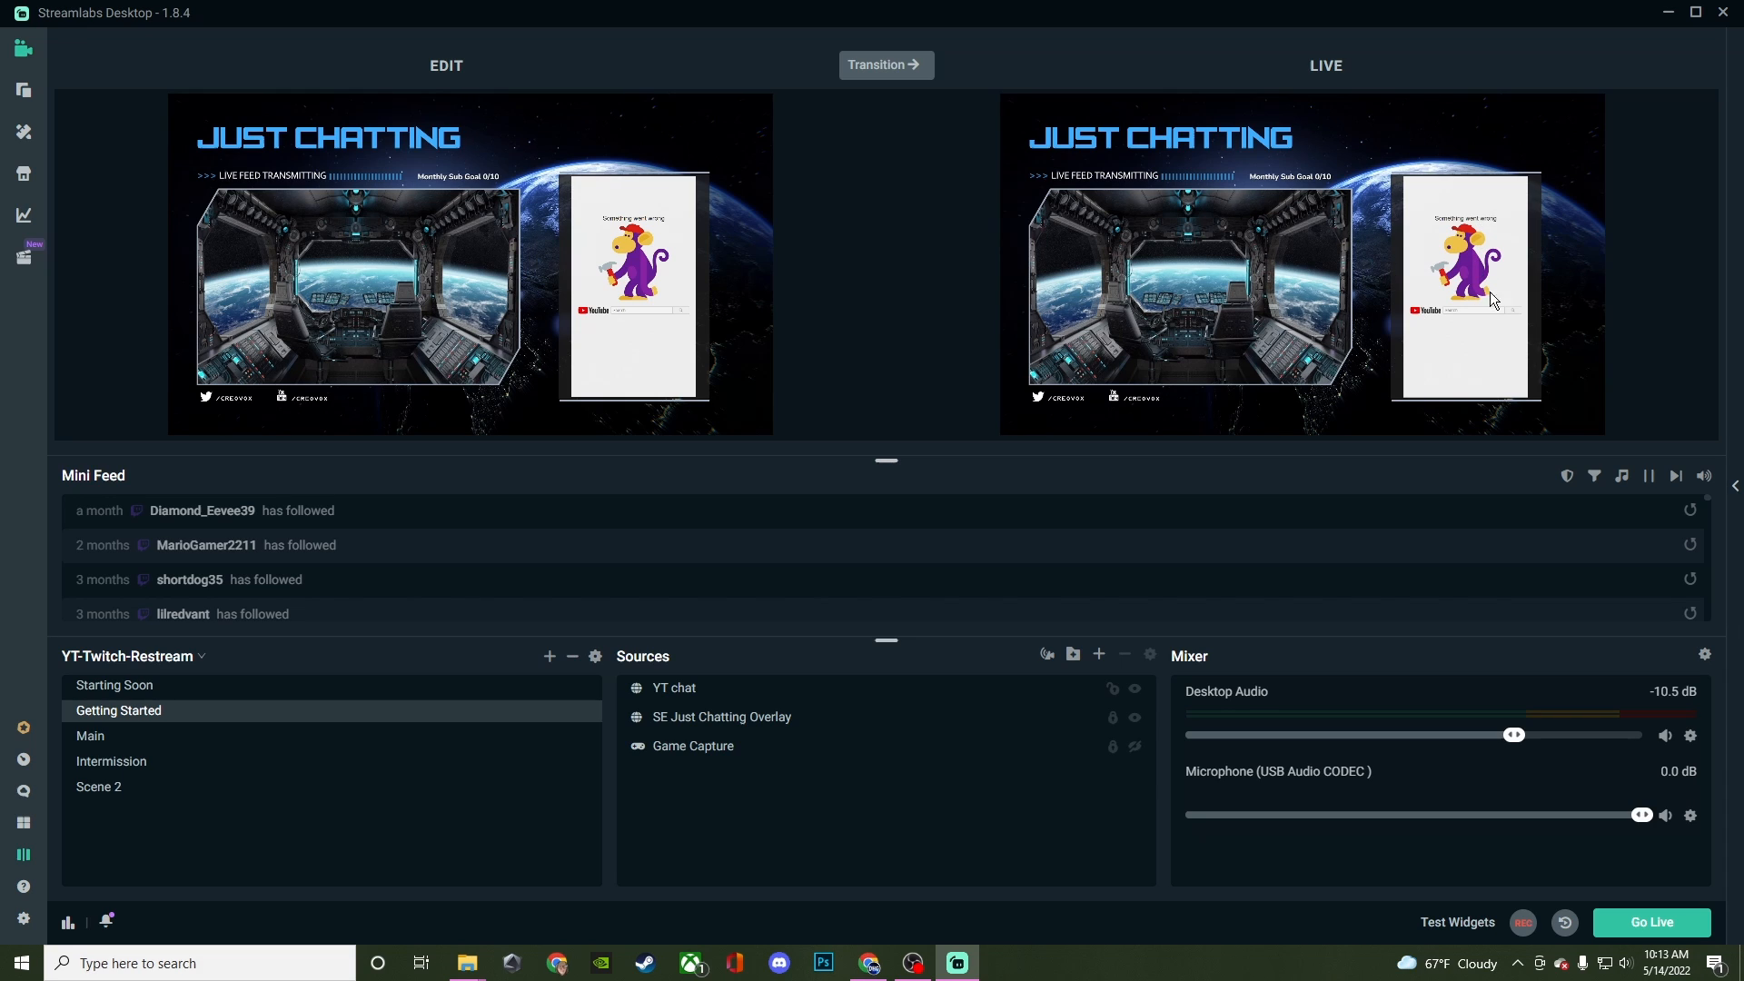
mouse_move(1441, 331)
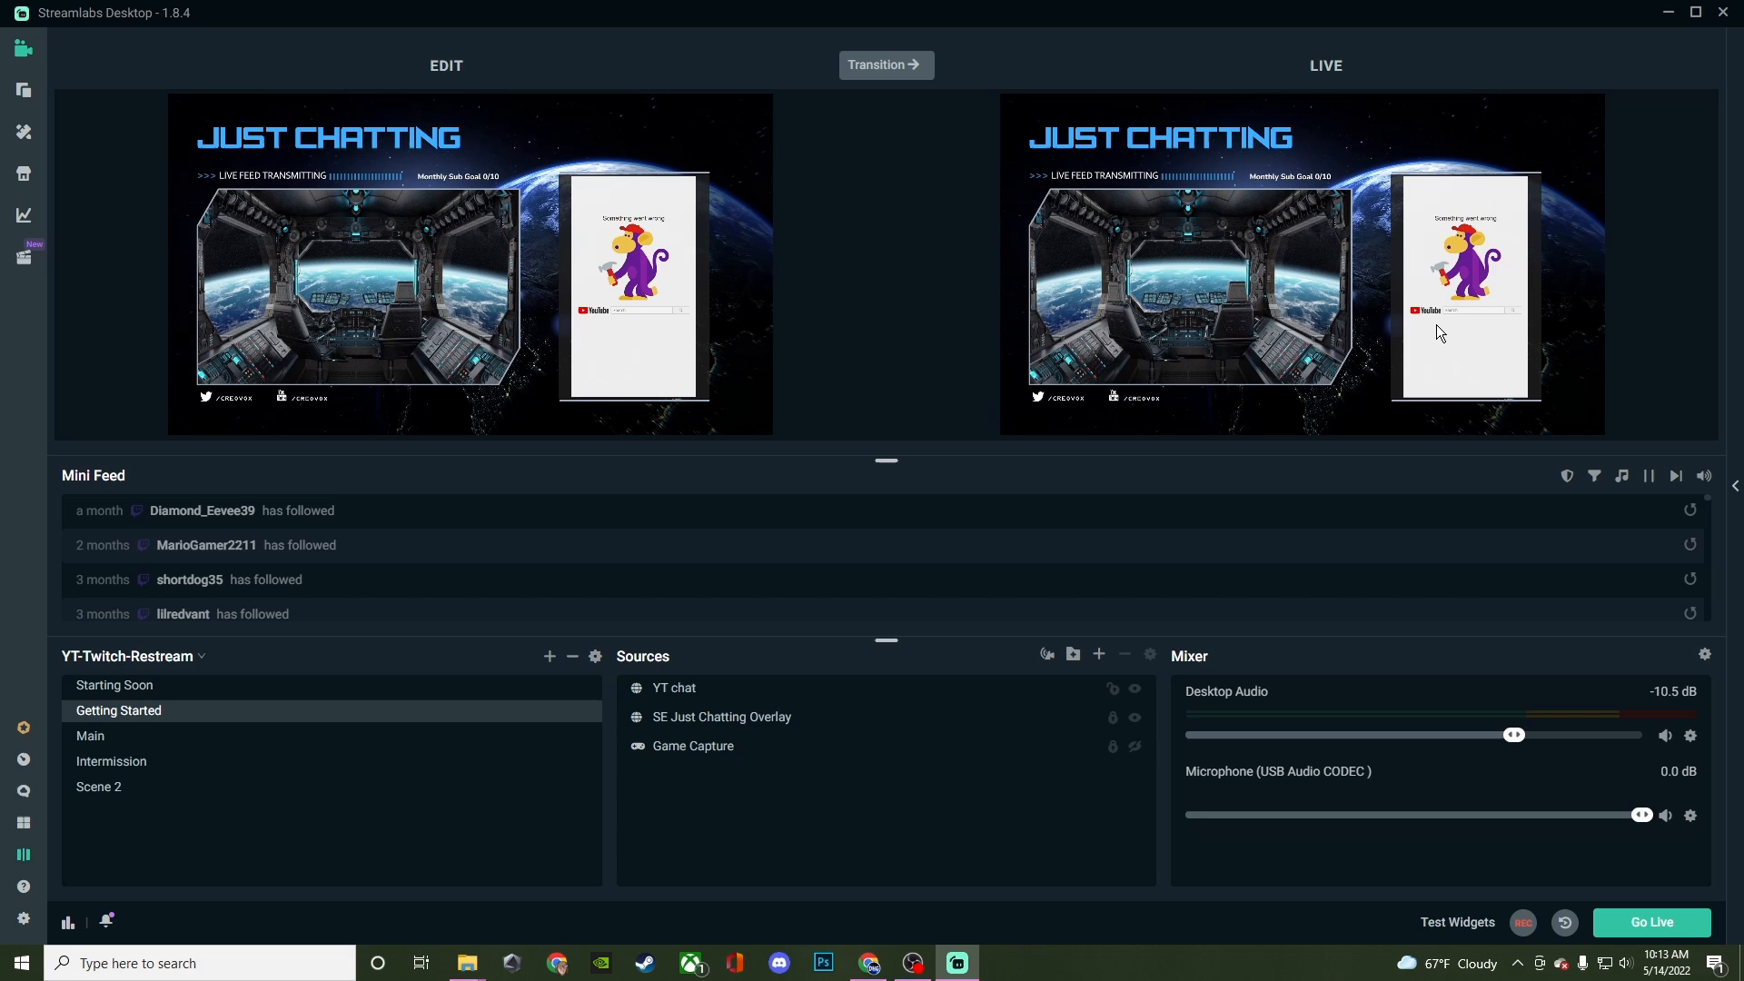
mouse_move(1214, 730)
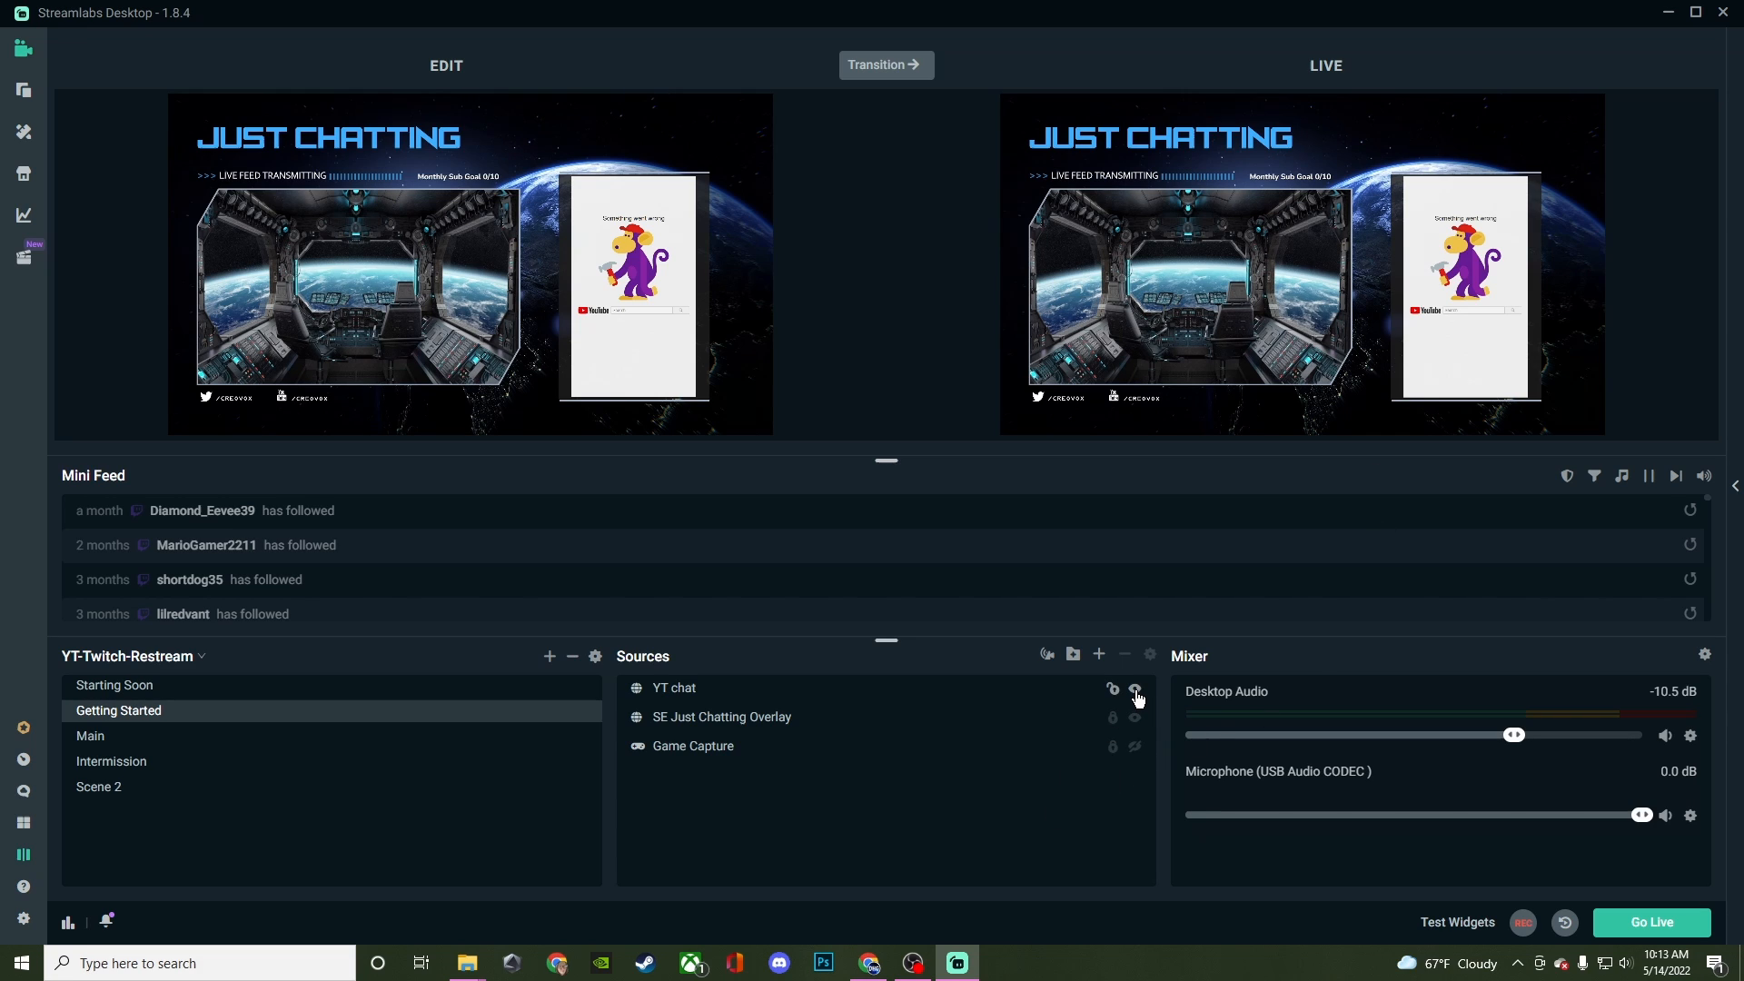
click(674, 687)
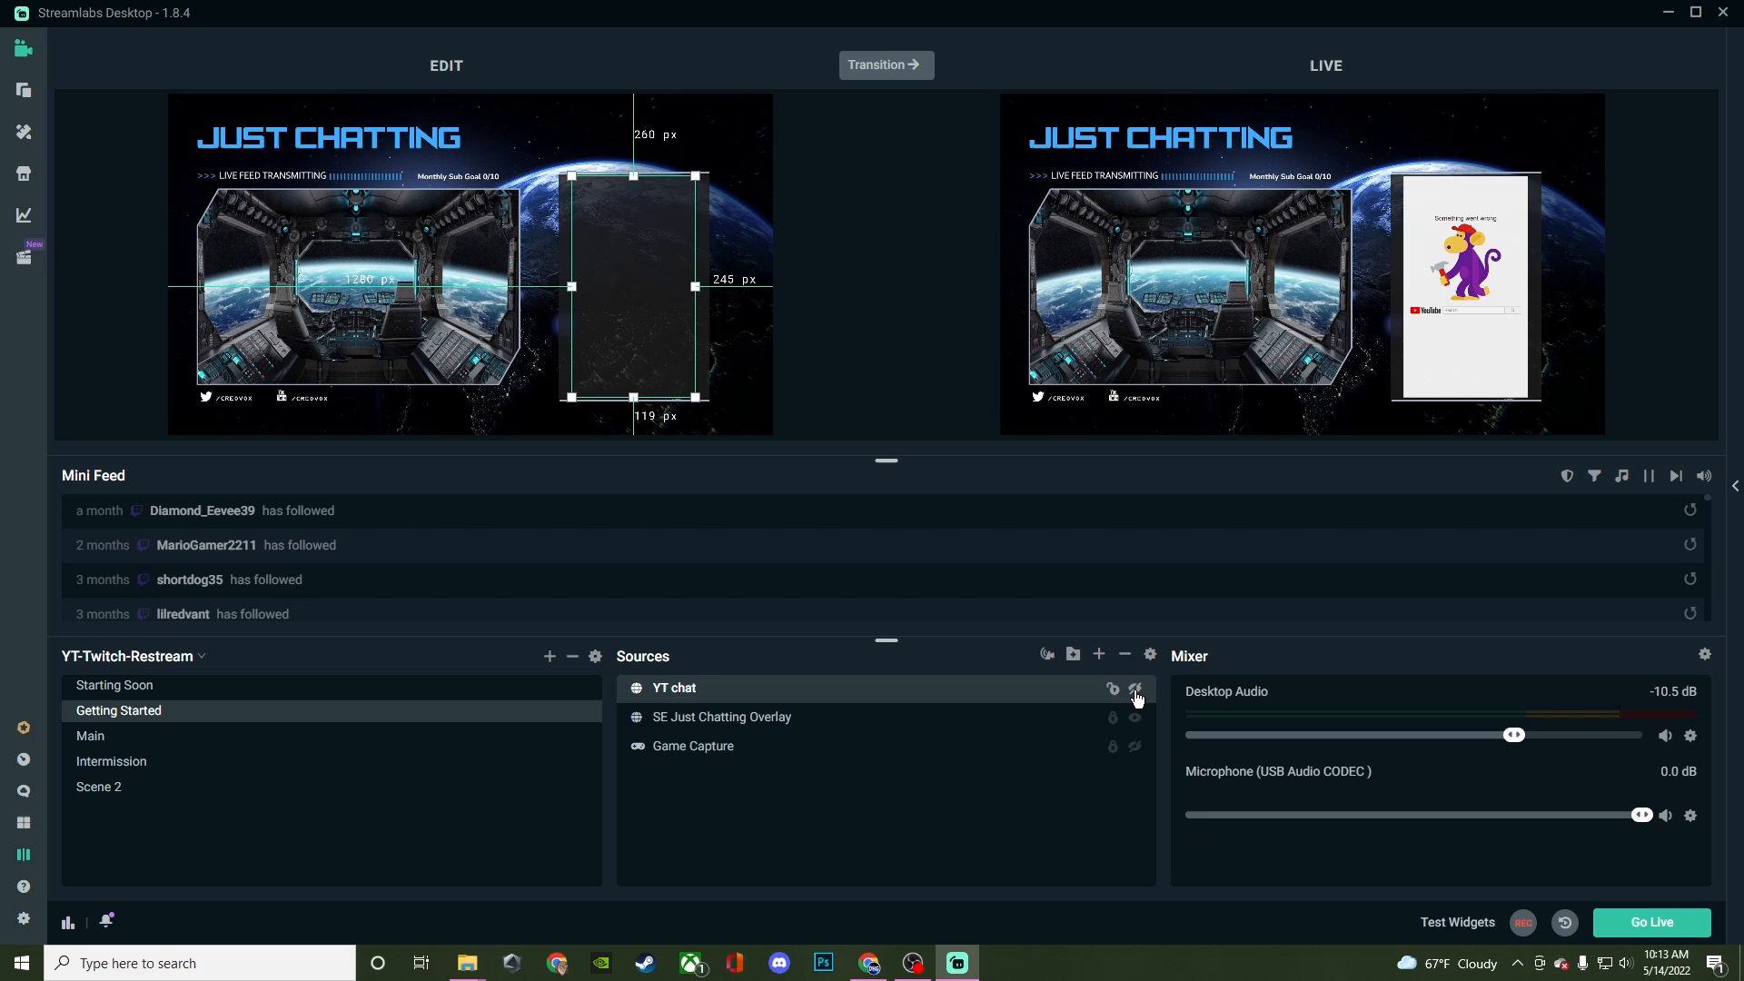
click(1134, 689)
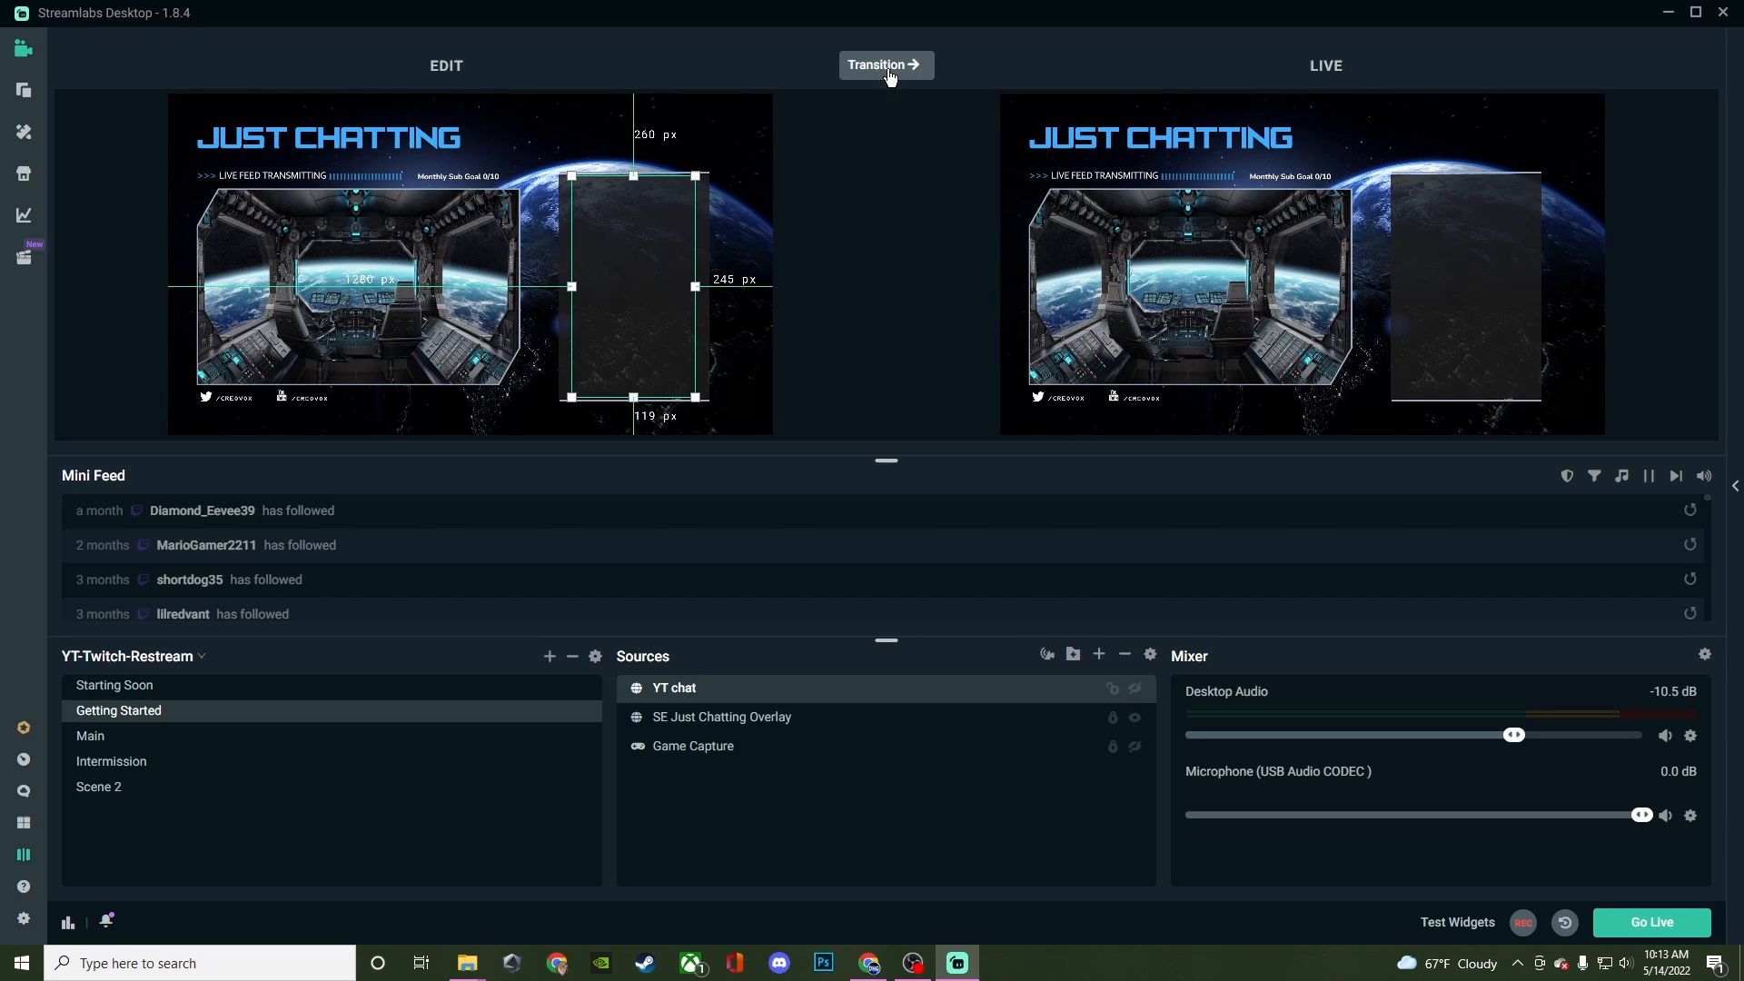
mouse_move(1481, 325)
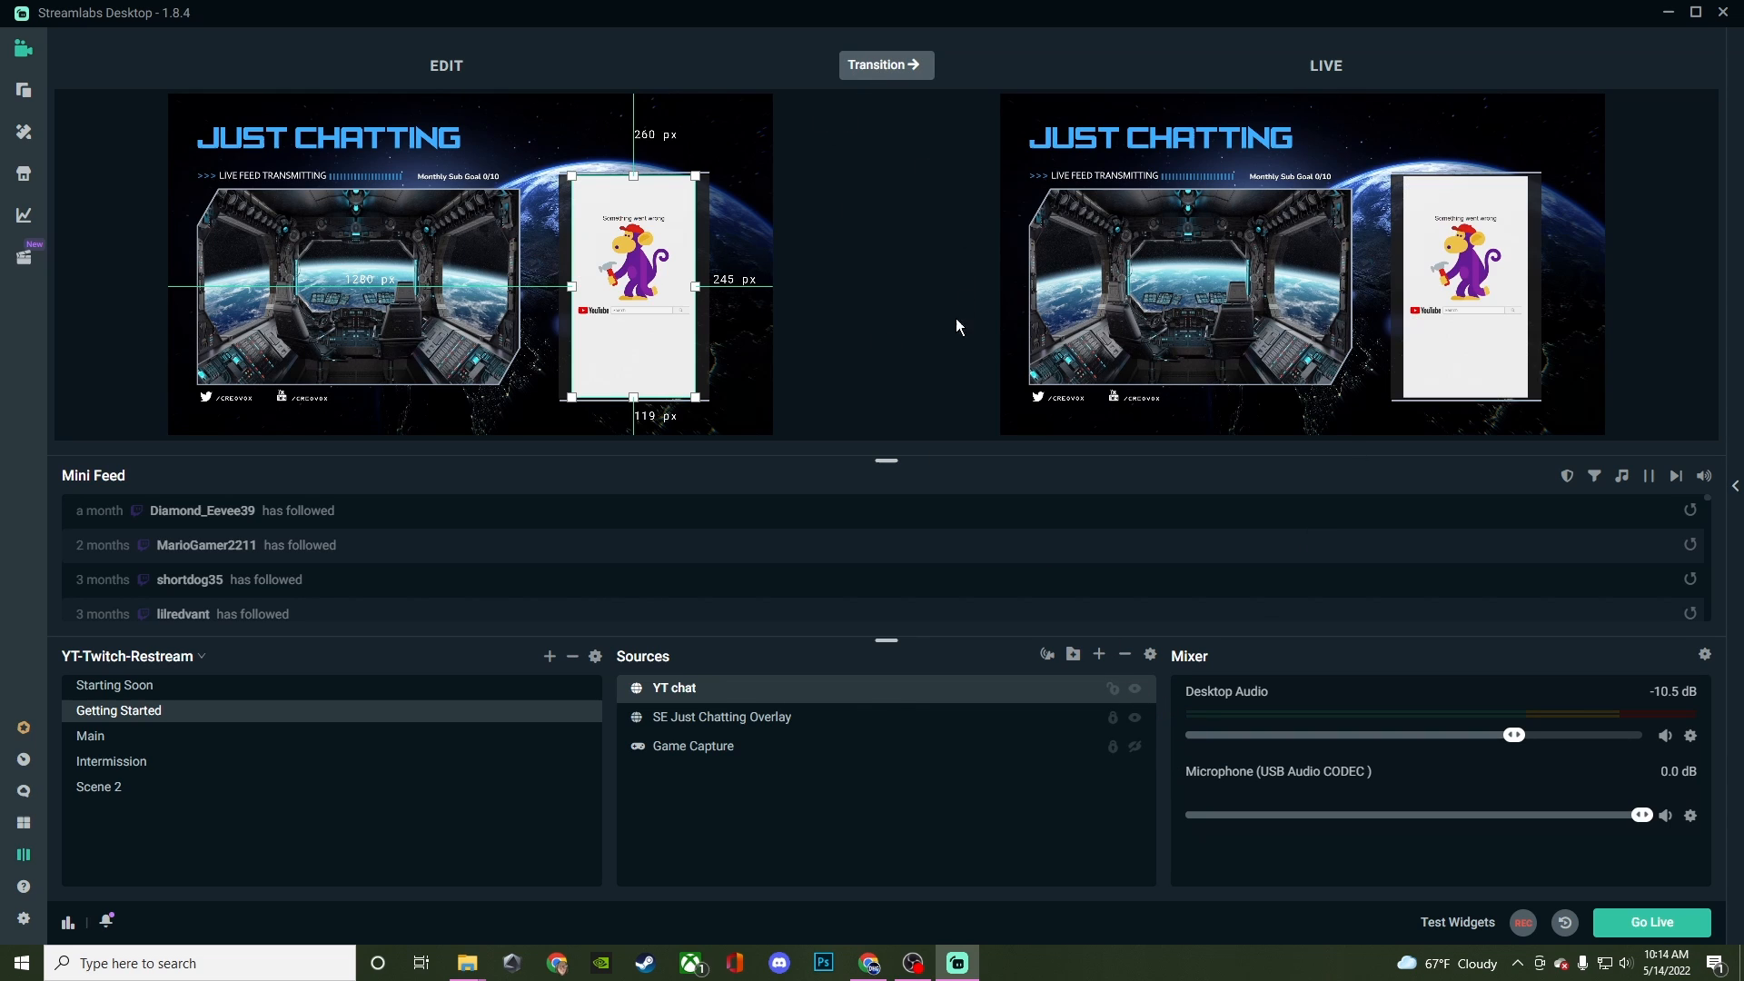
mouse_move(874, 385)
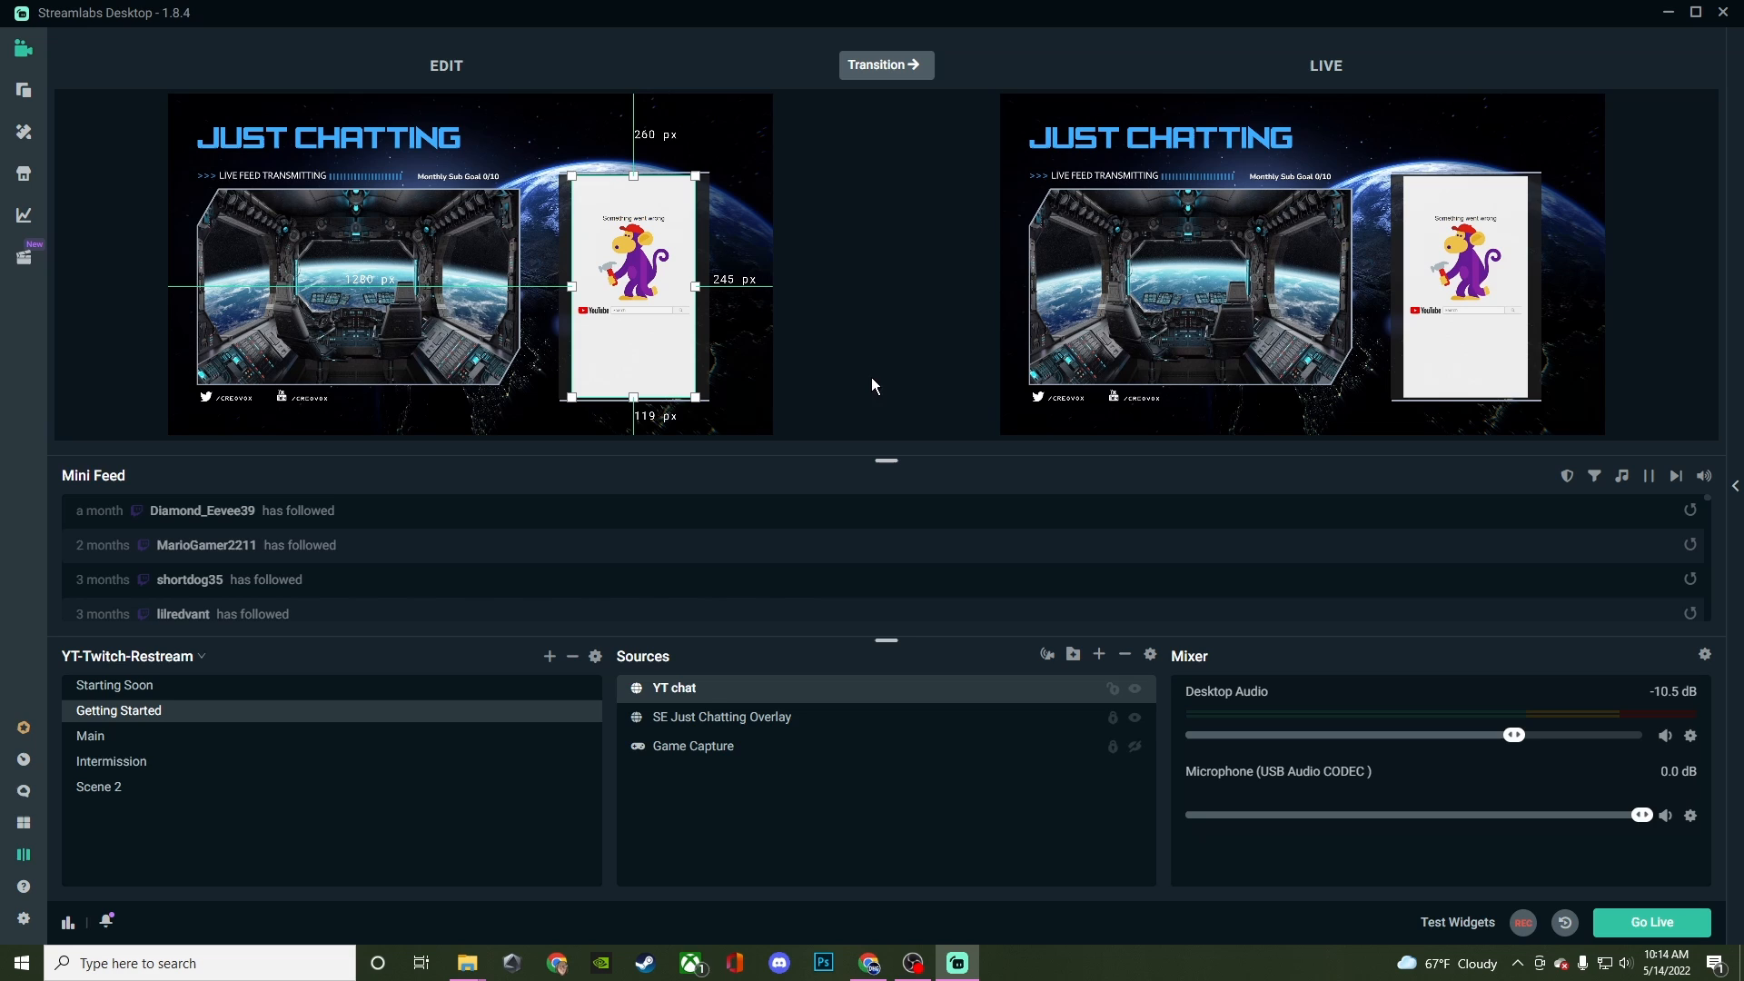
mouse_move(127, 800)
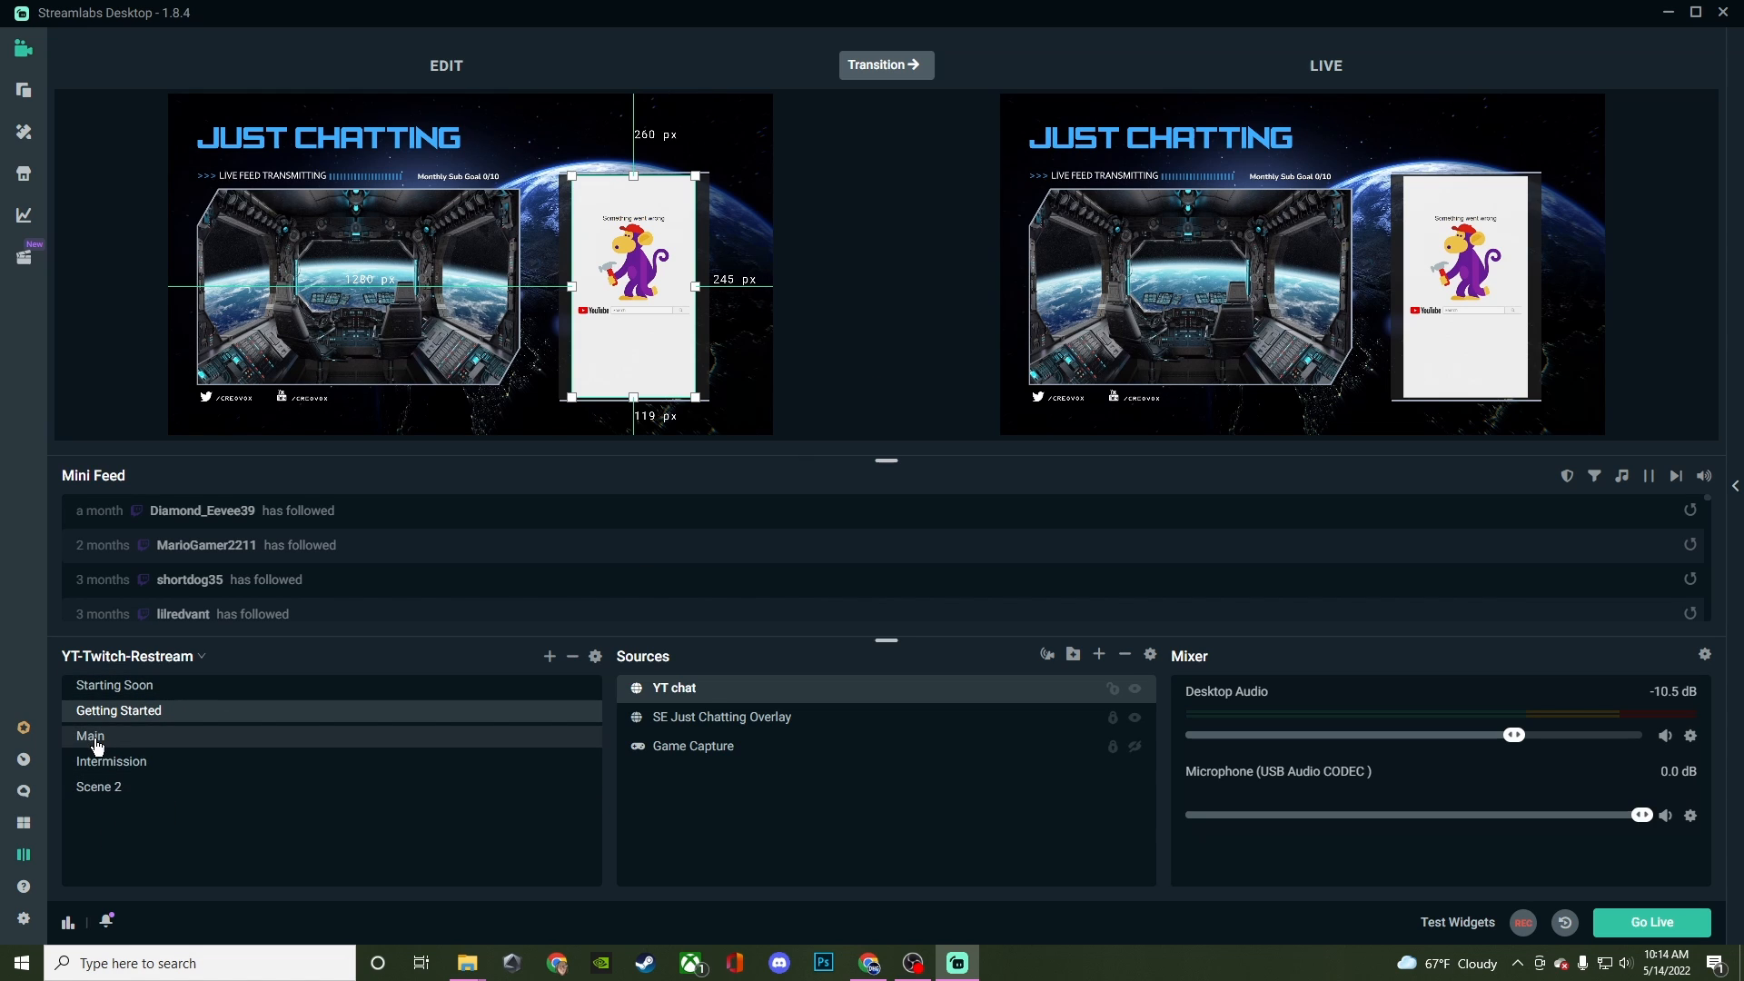
- Select the Main scene so it loads into the Edit preview only
click(91, 735)
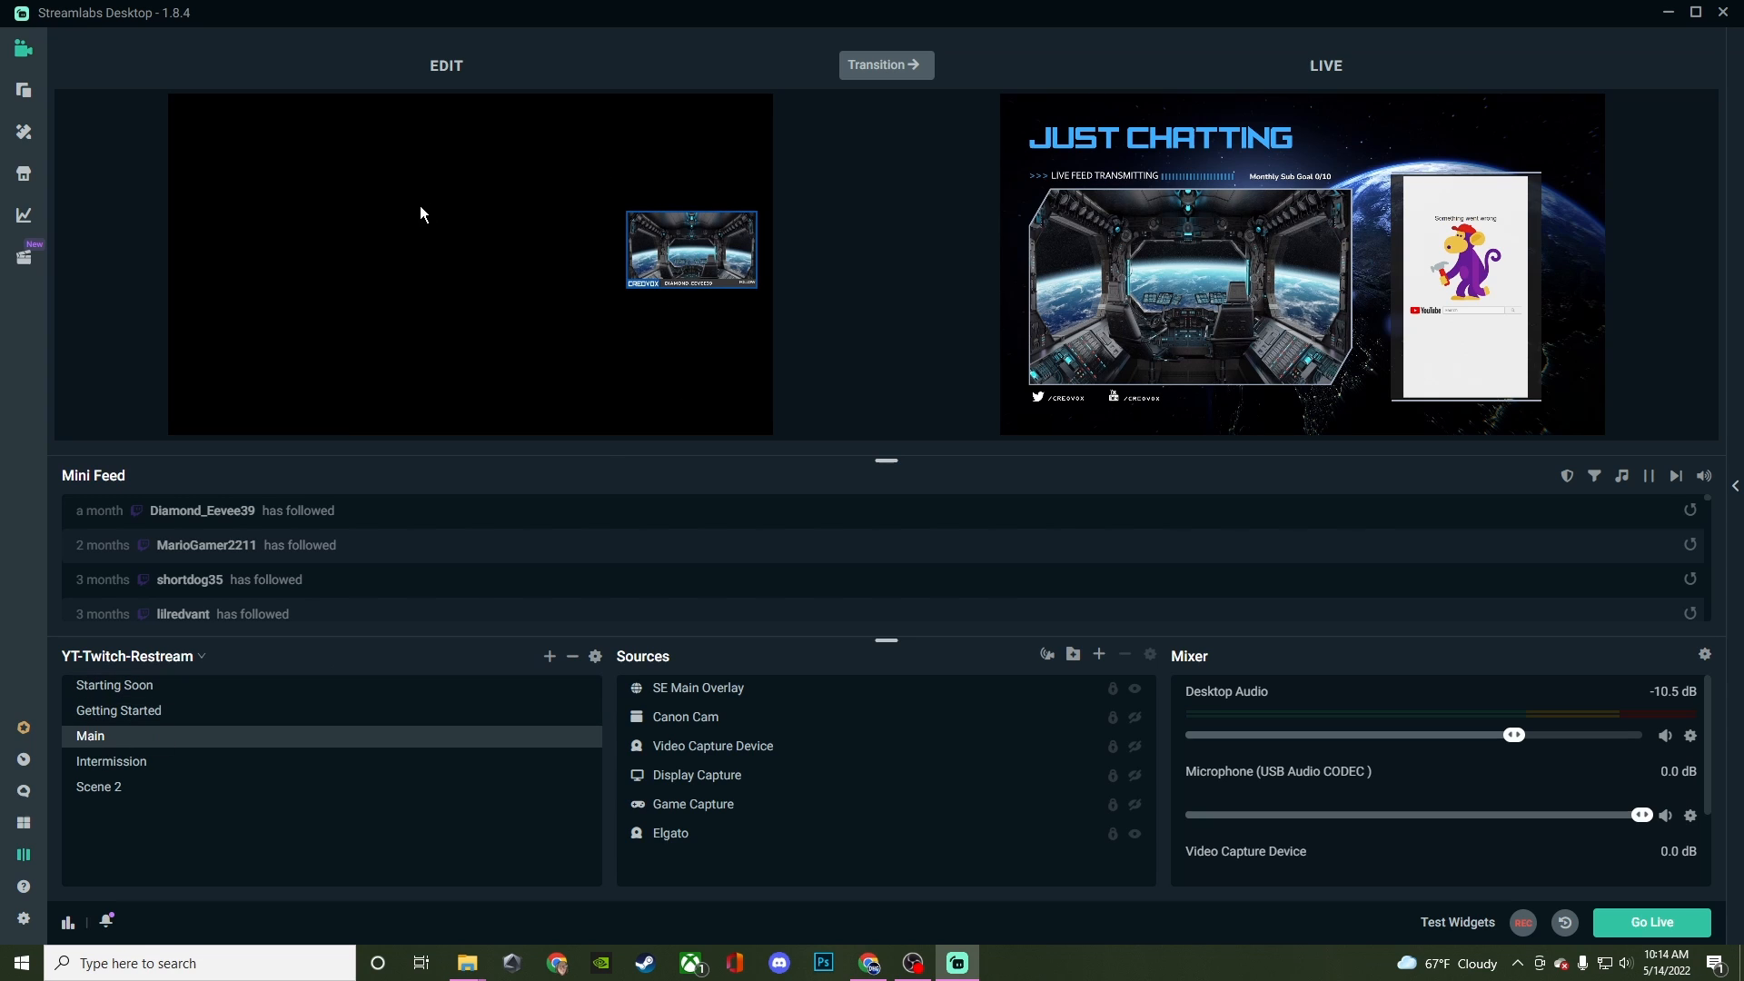
mouse_move(574, 276)
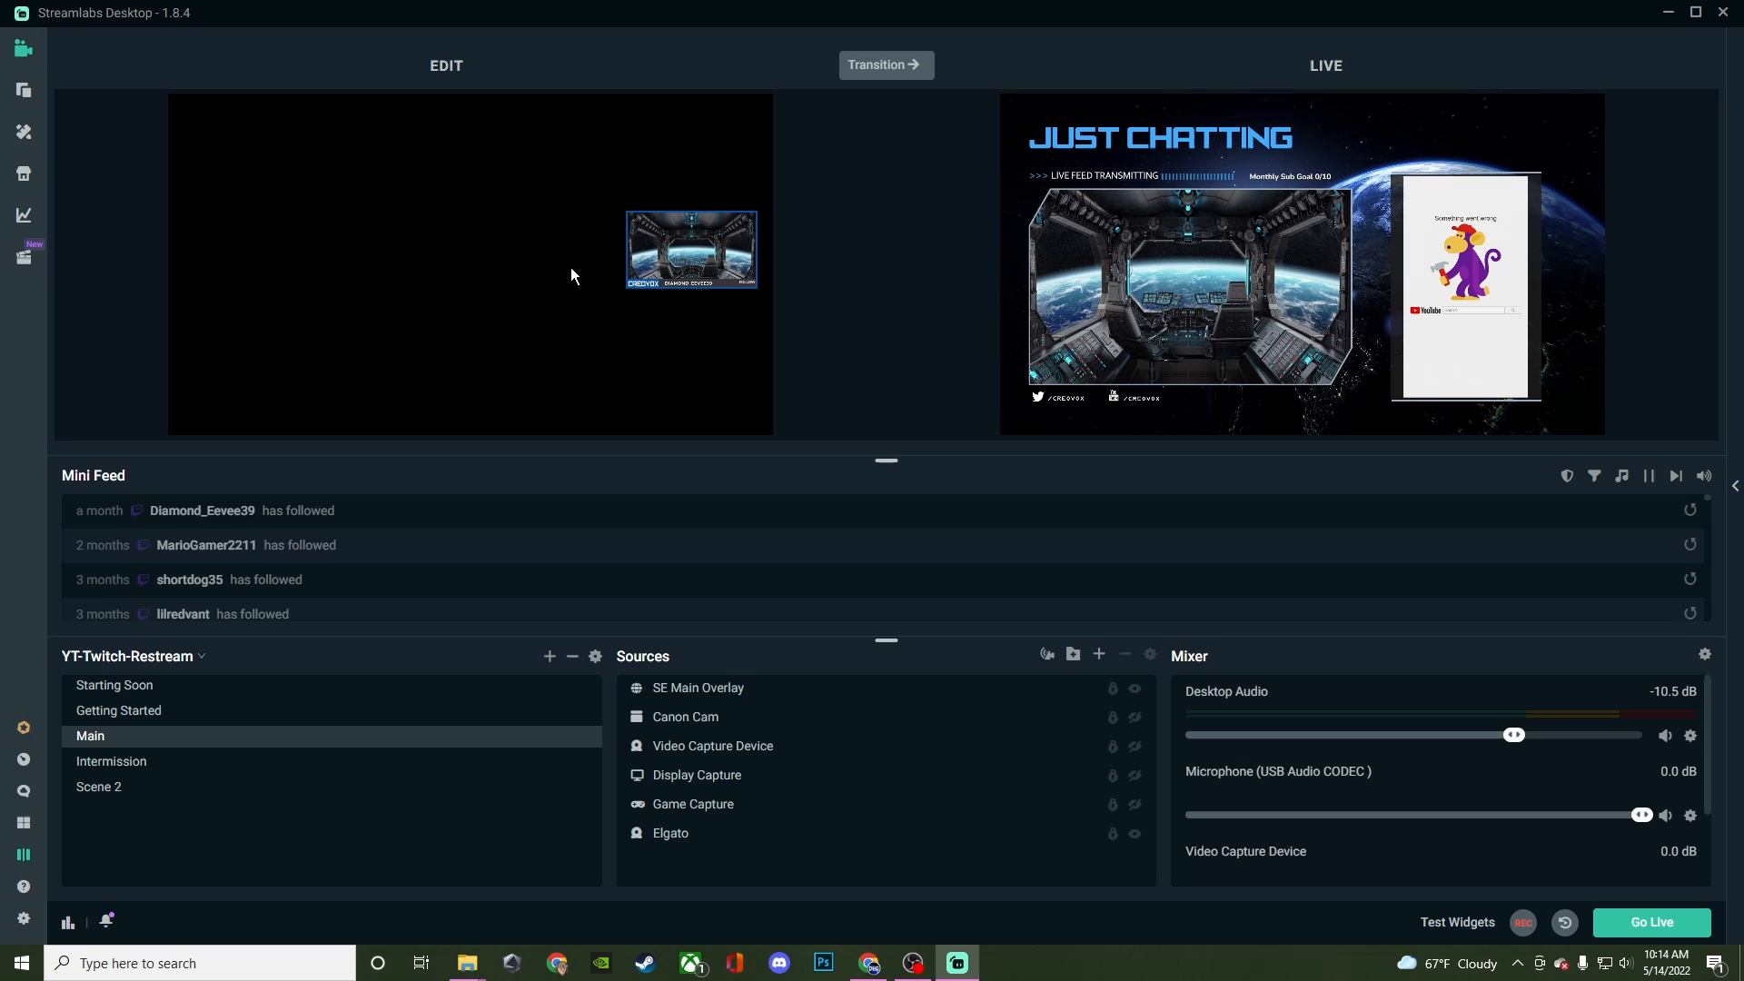
mouse_move(1039, 301)
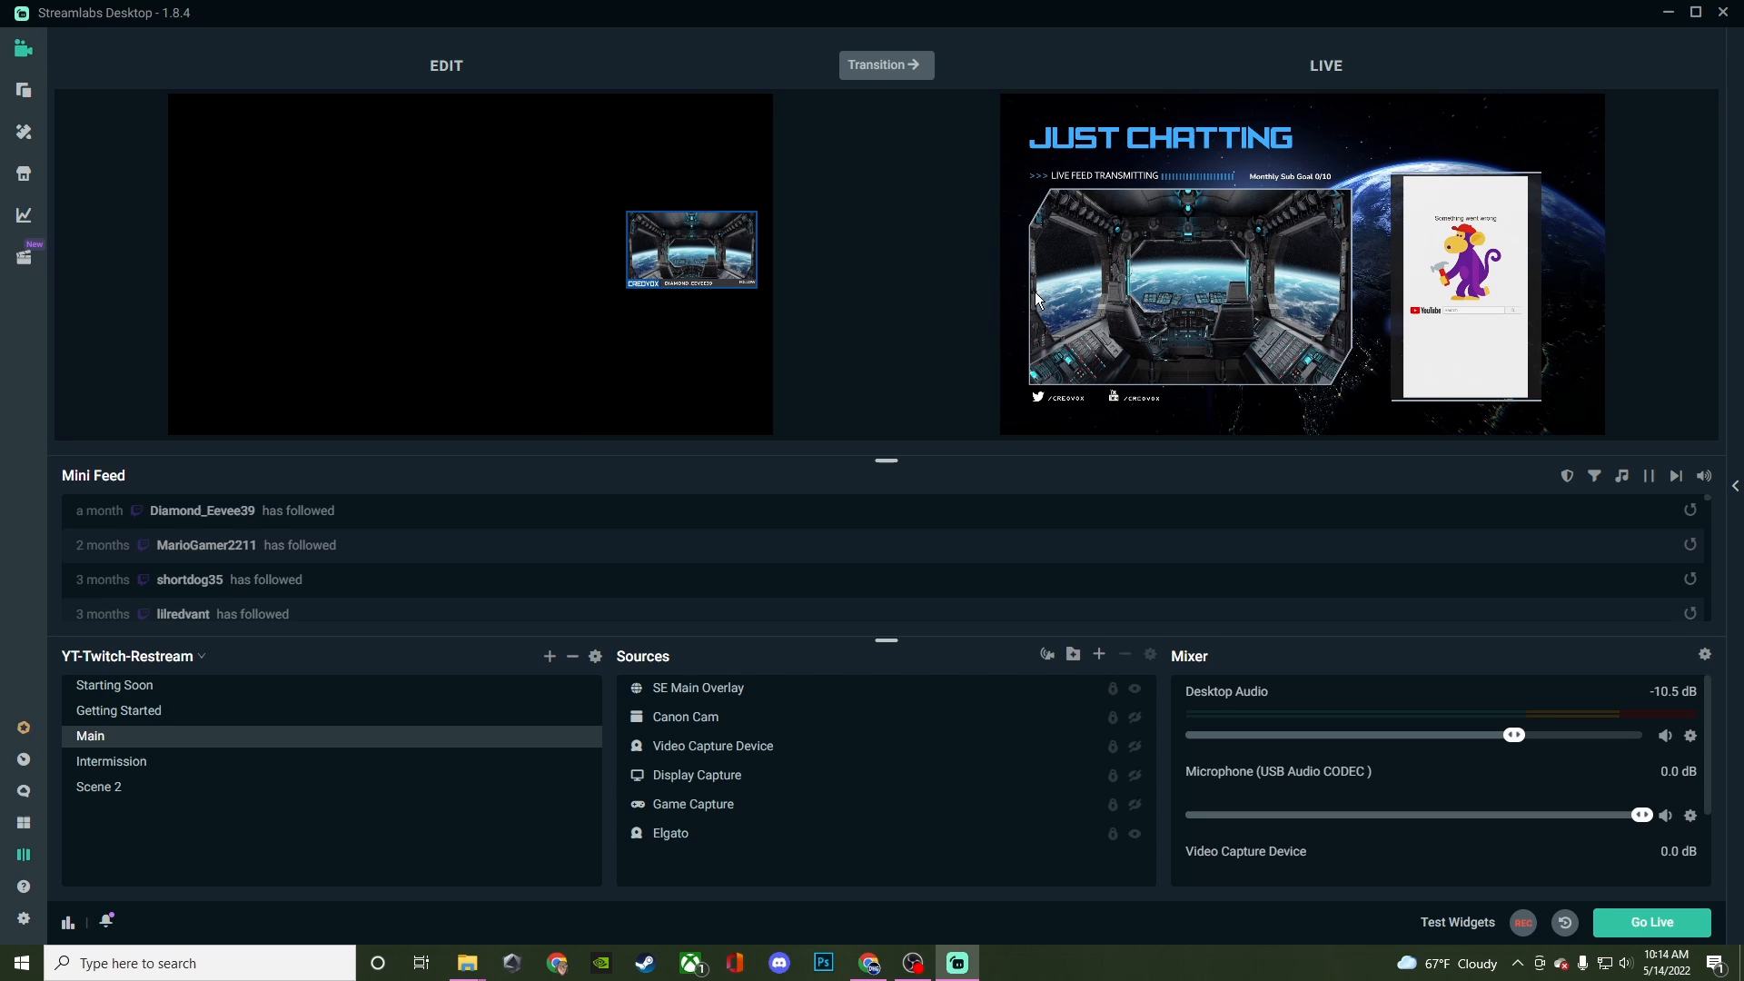
mouse_move(1097, 307)
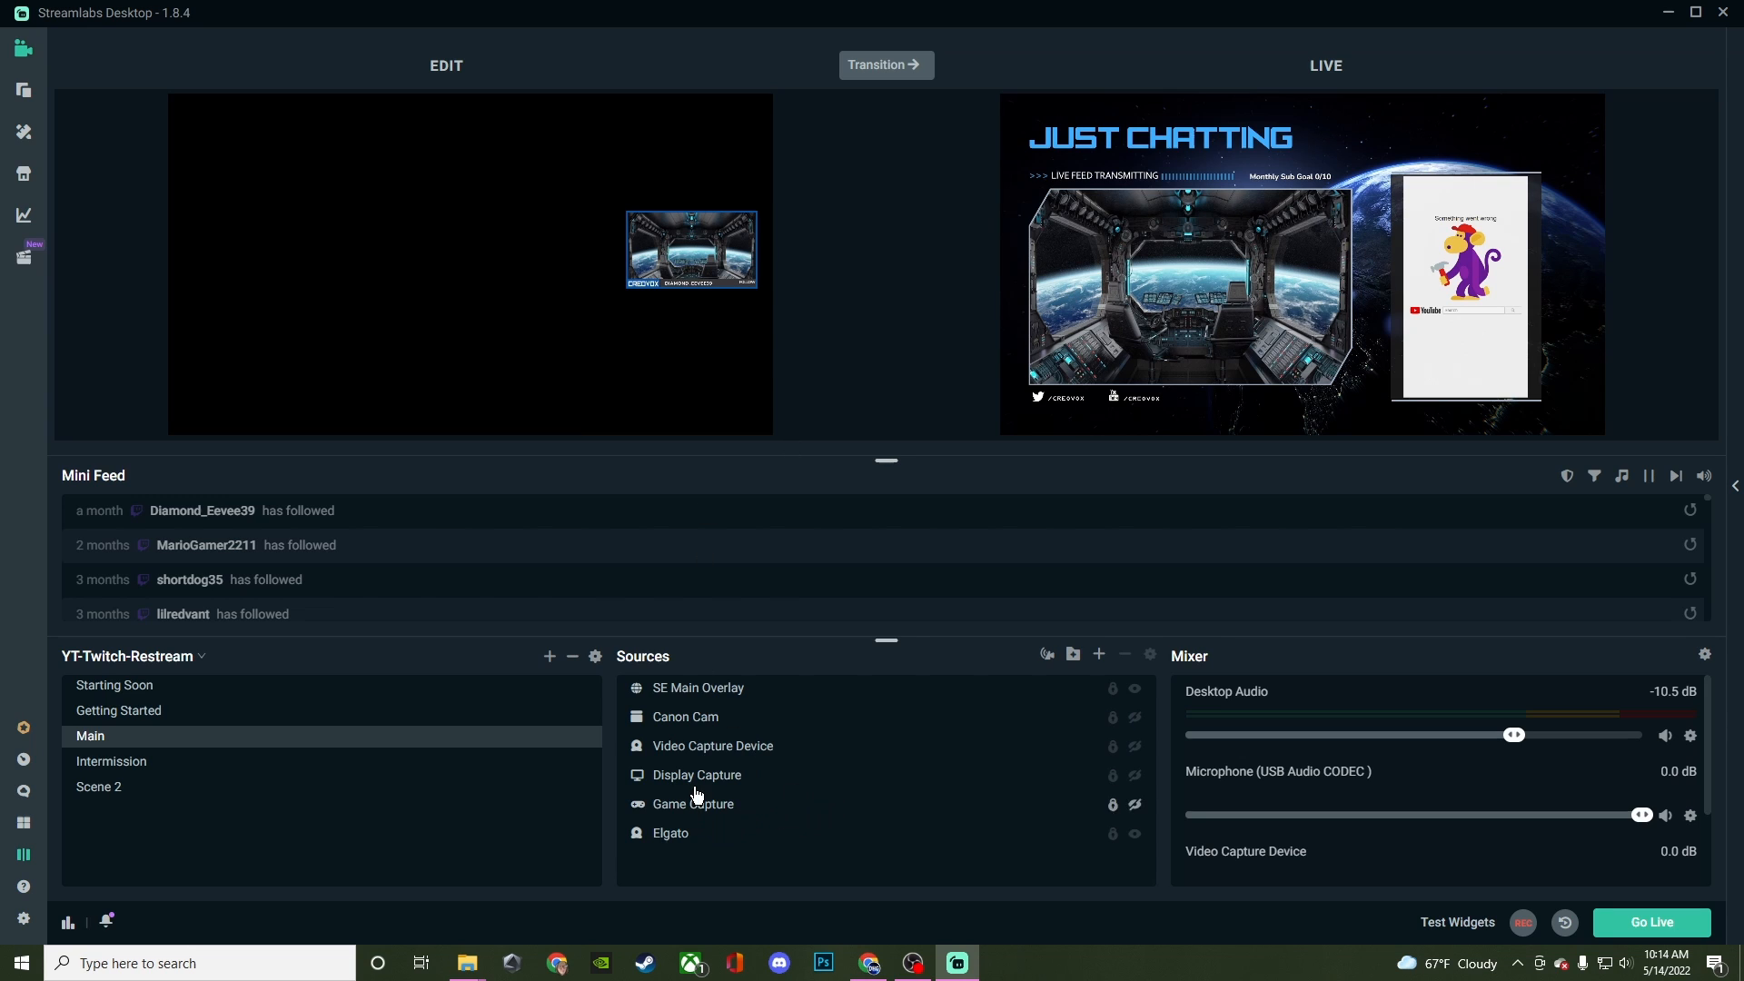
- Move the SE Main Overlay left and back to its right-side spot, then transition Main to live
click(698, 687)
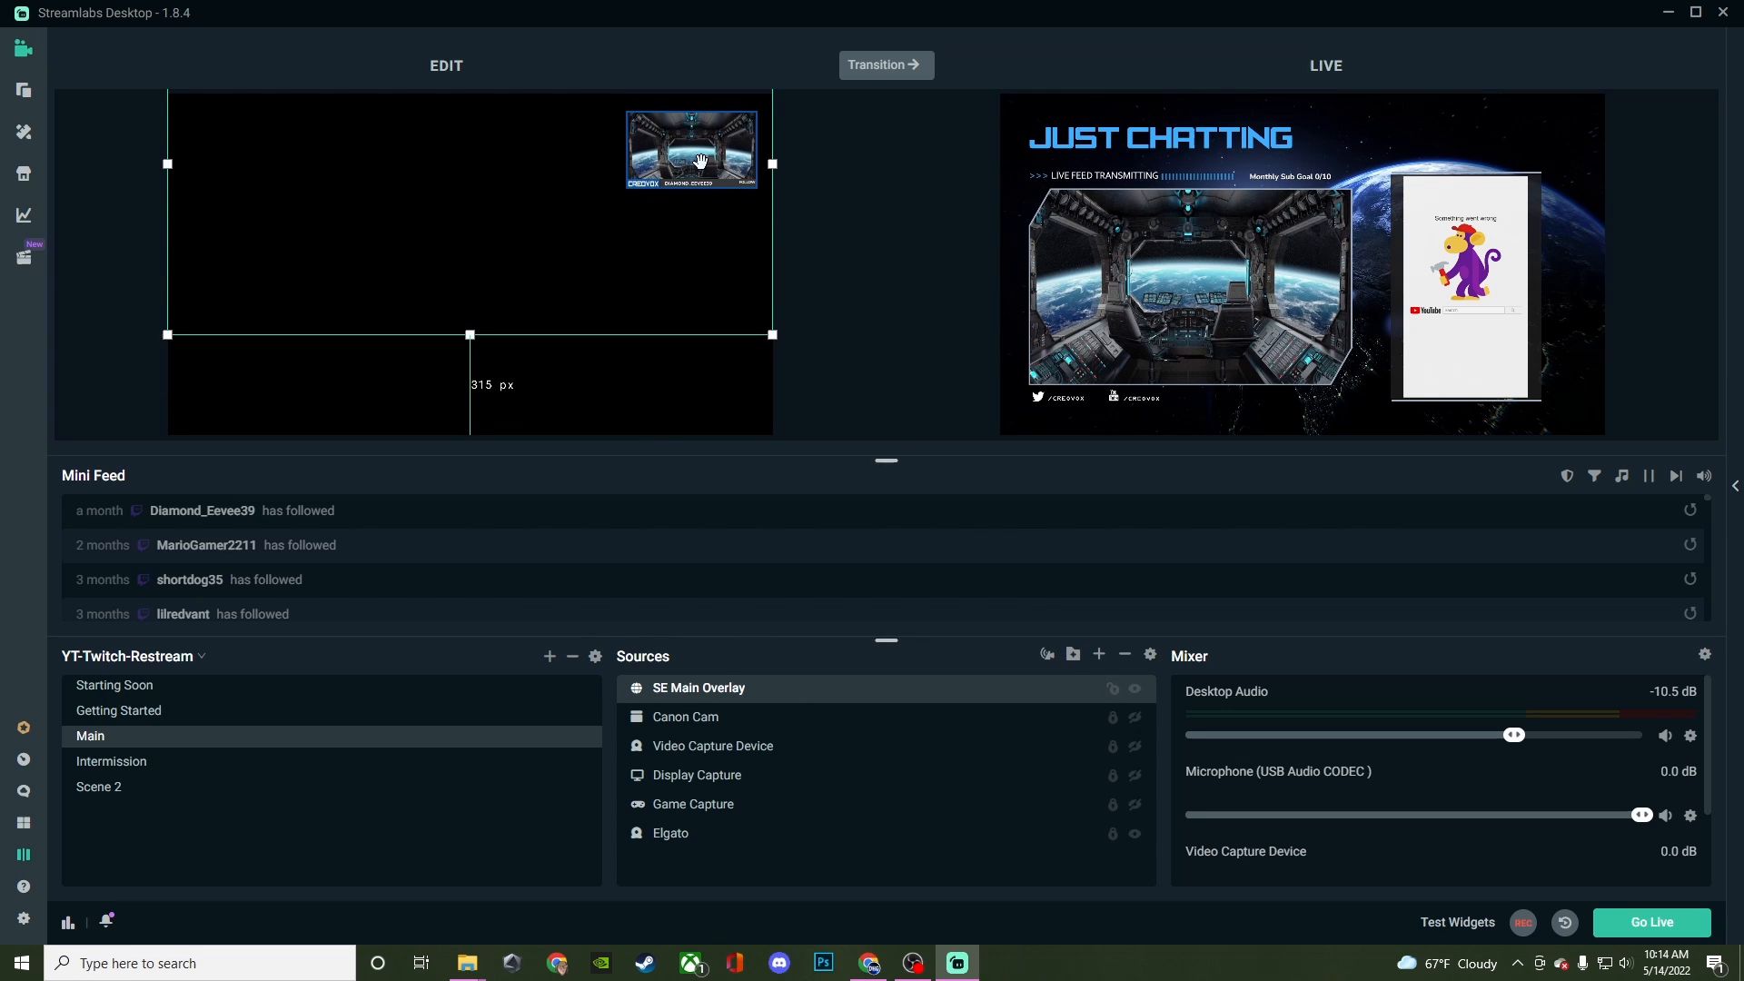
drag(690, 149, 294, 210)
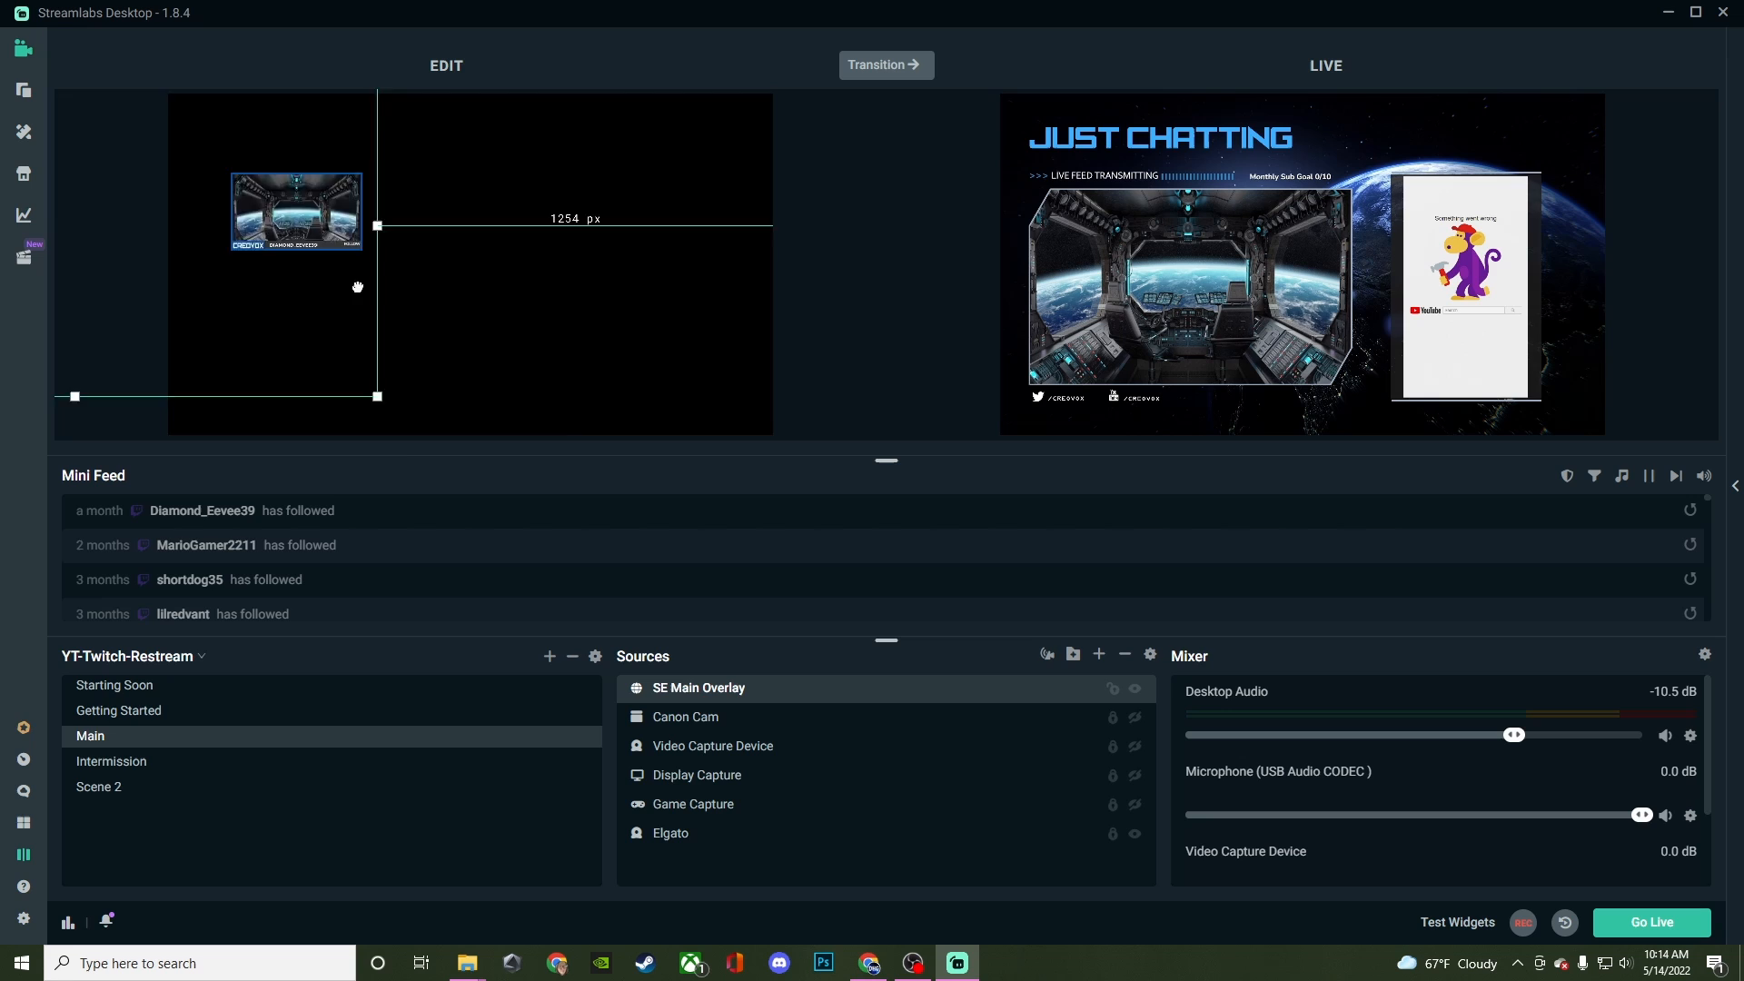
drag(295, 211, 690, 329)
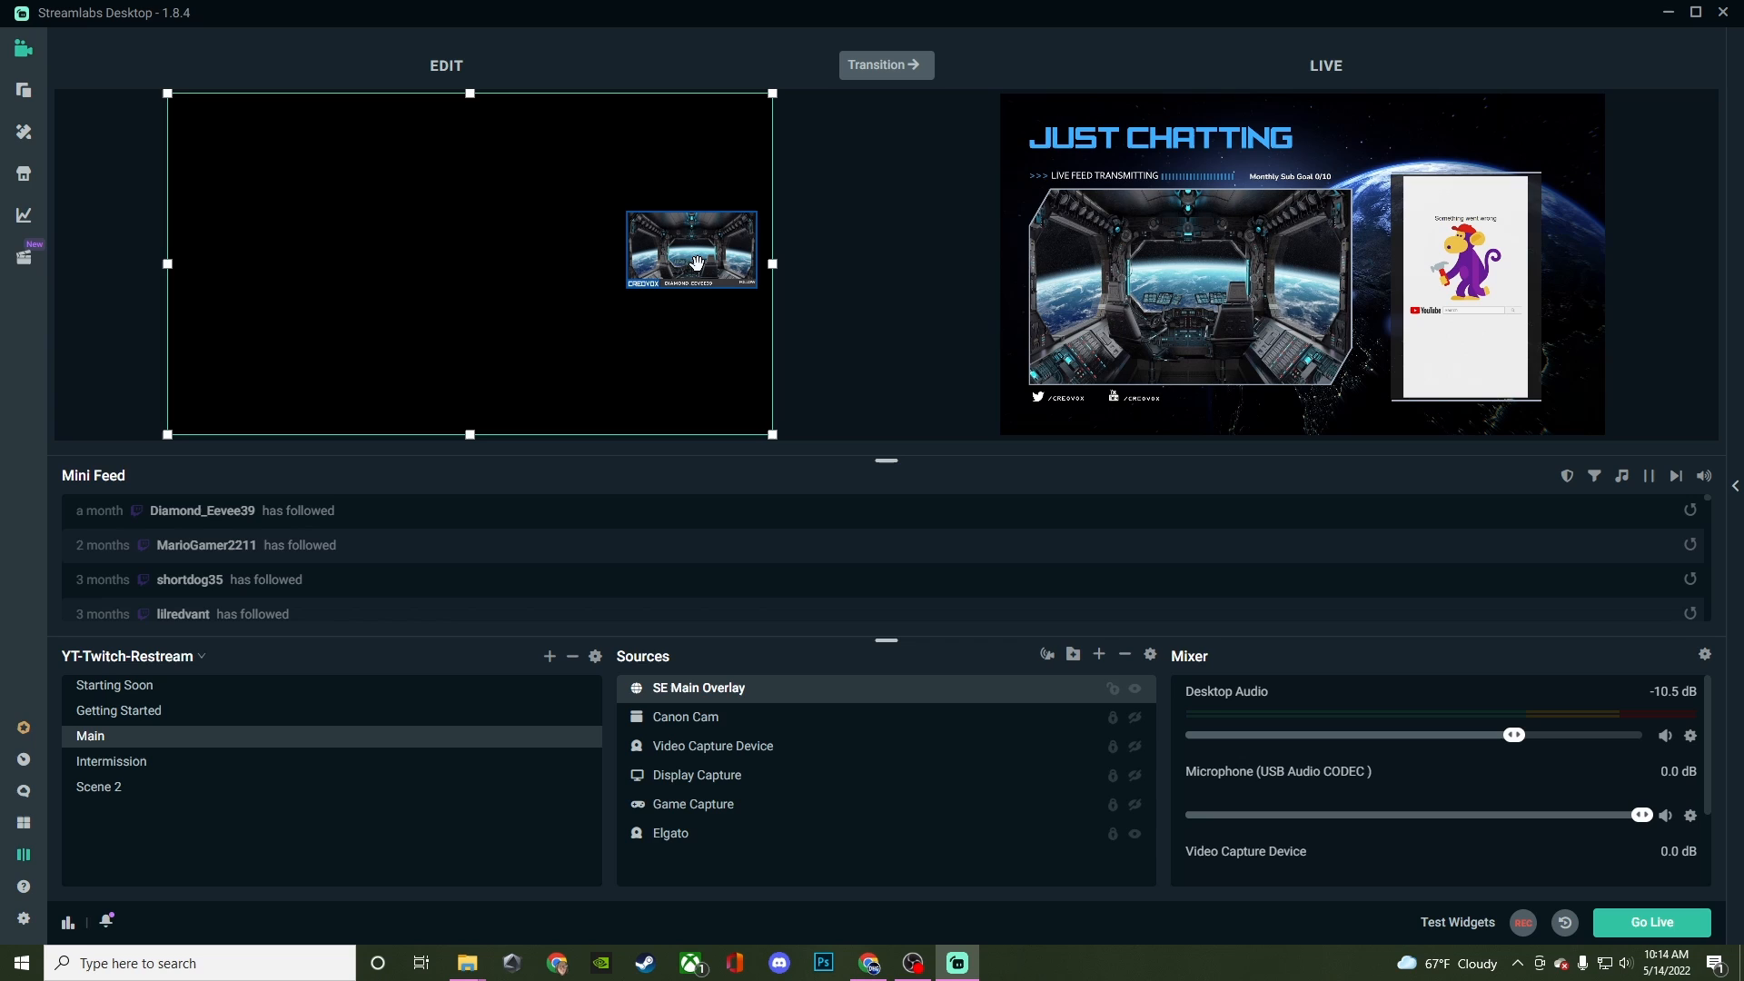
mouse_move(681, 289)
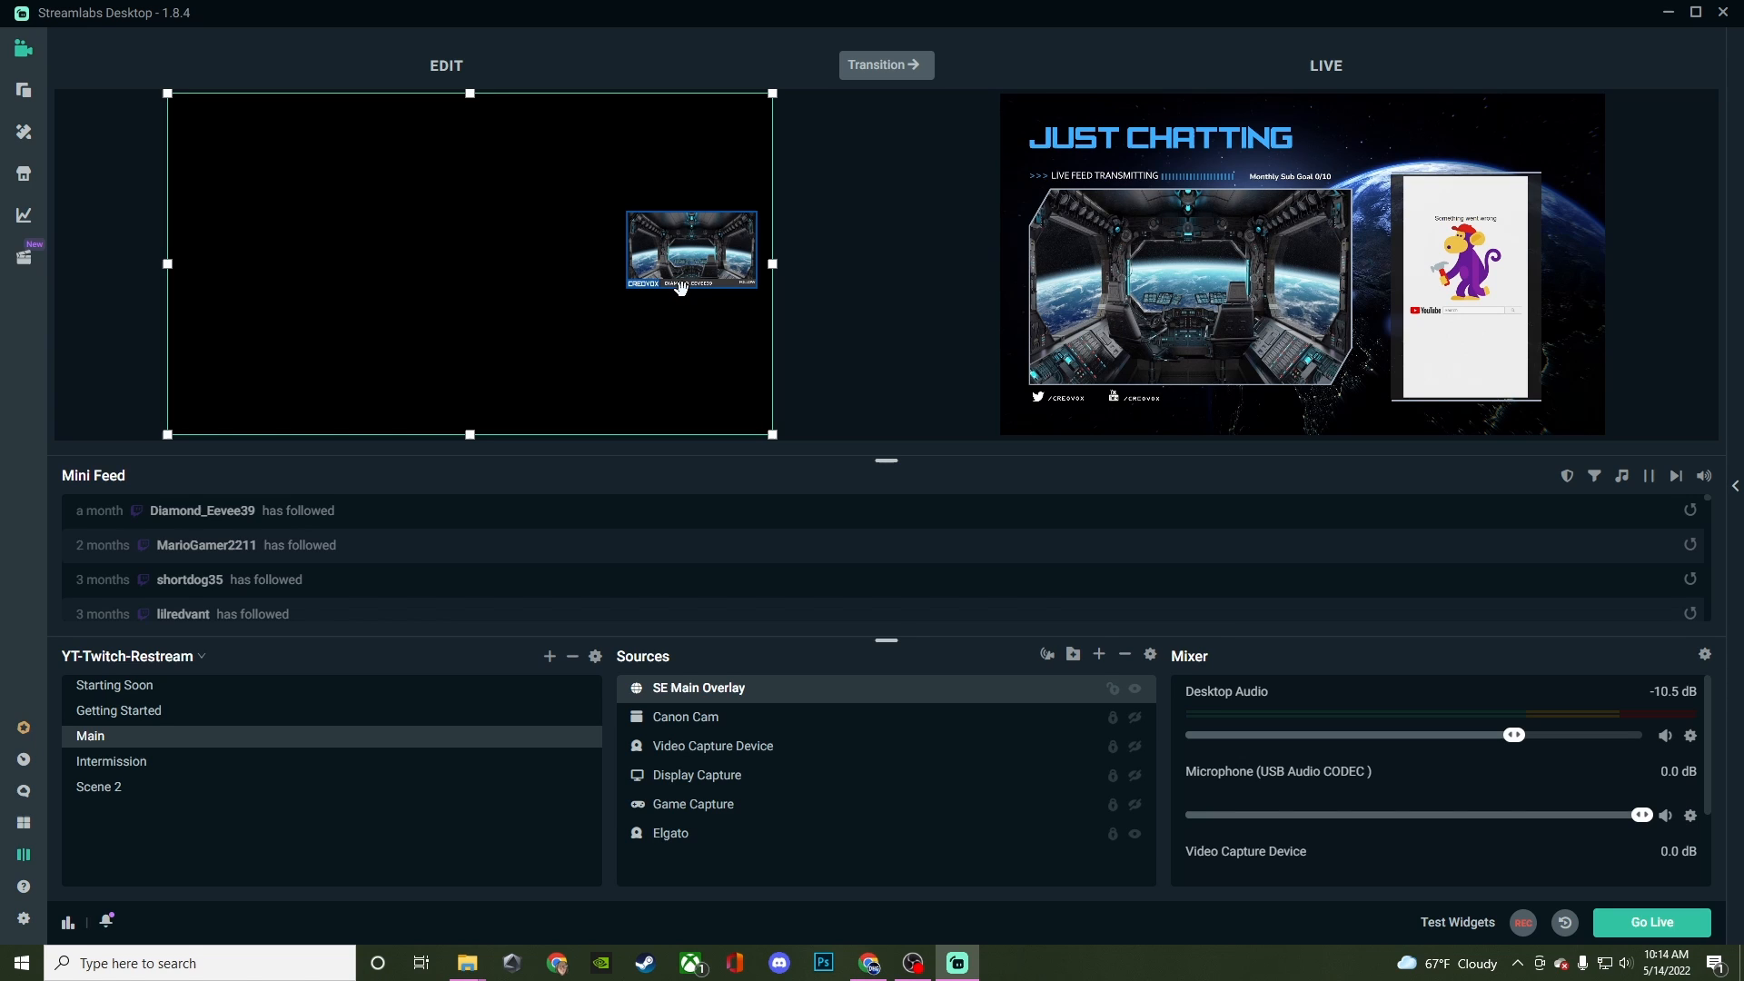
mouse_move(862, 87)
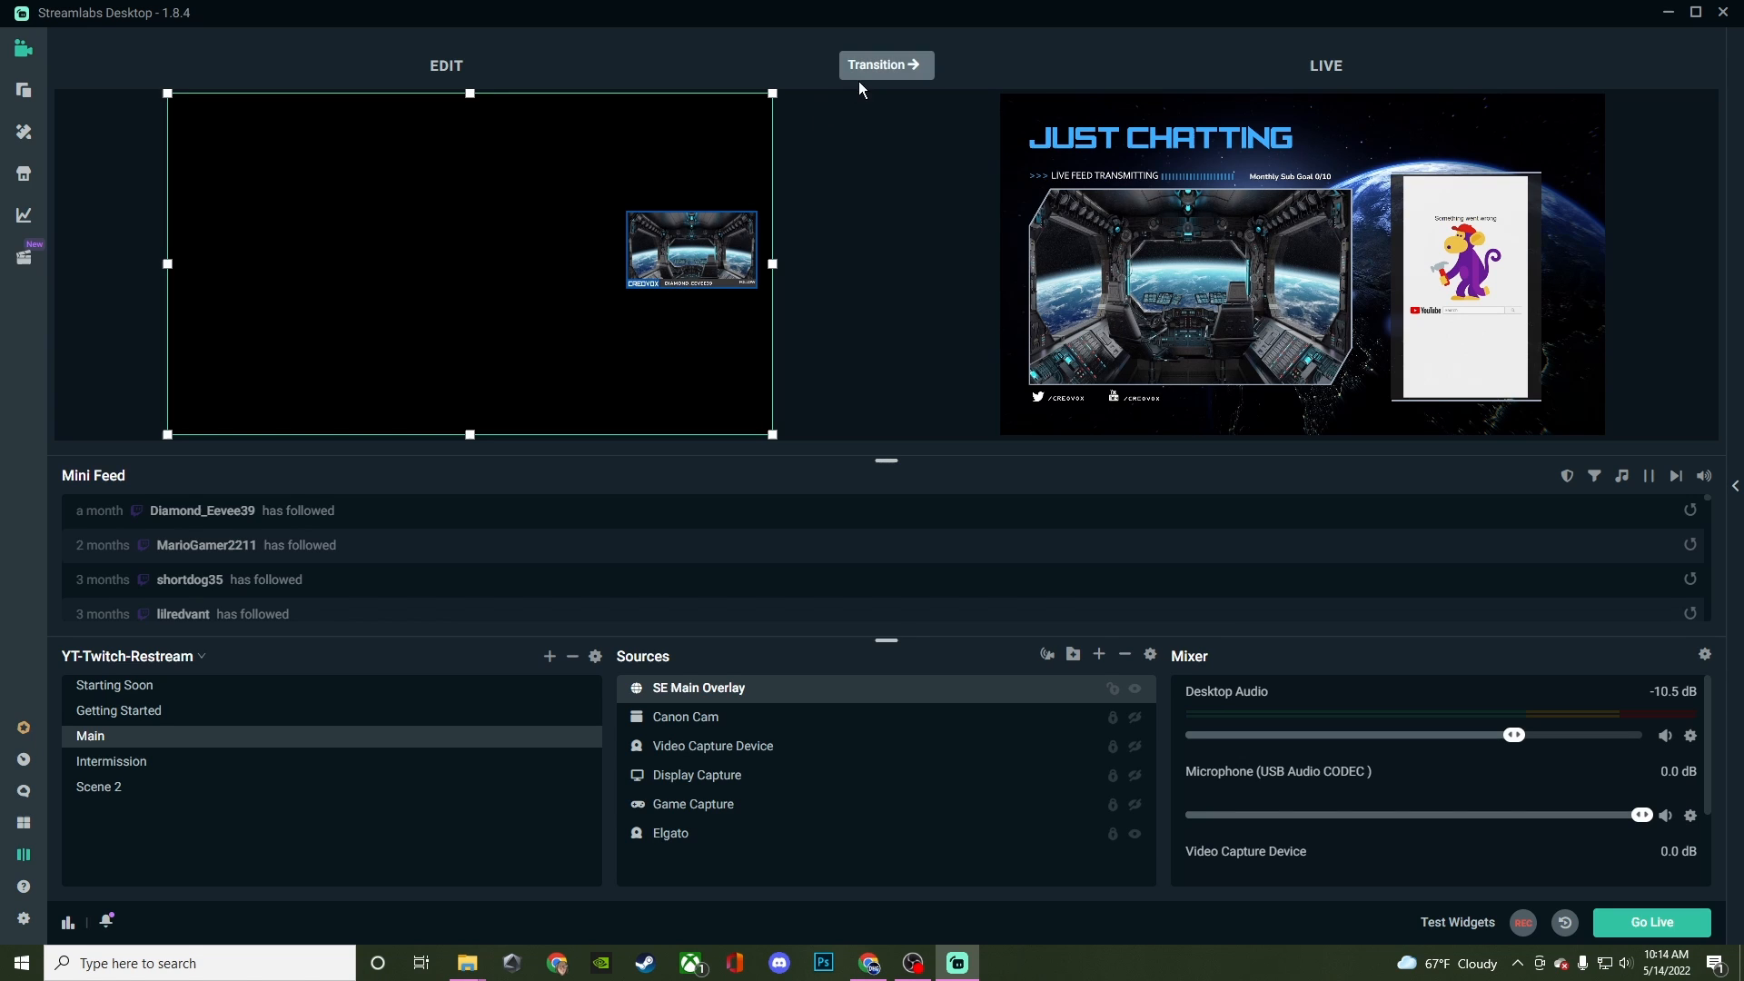
click(887, 66)
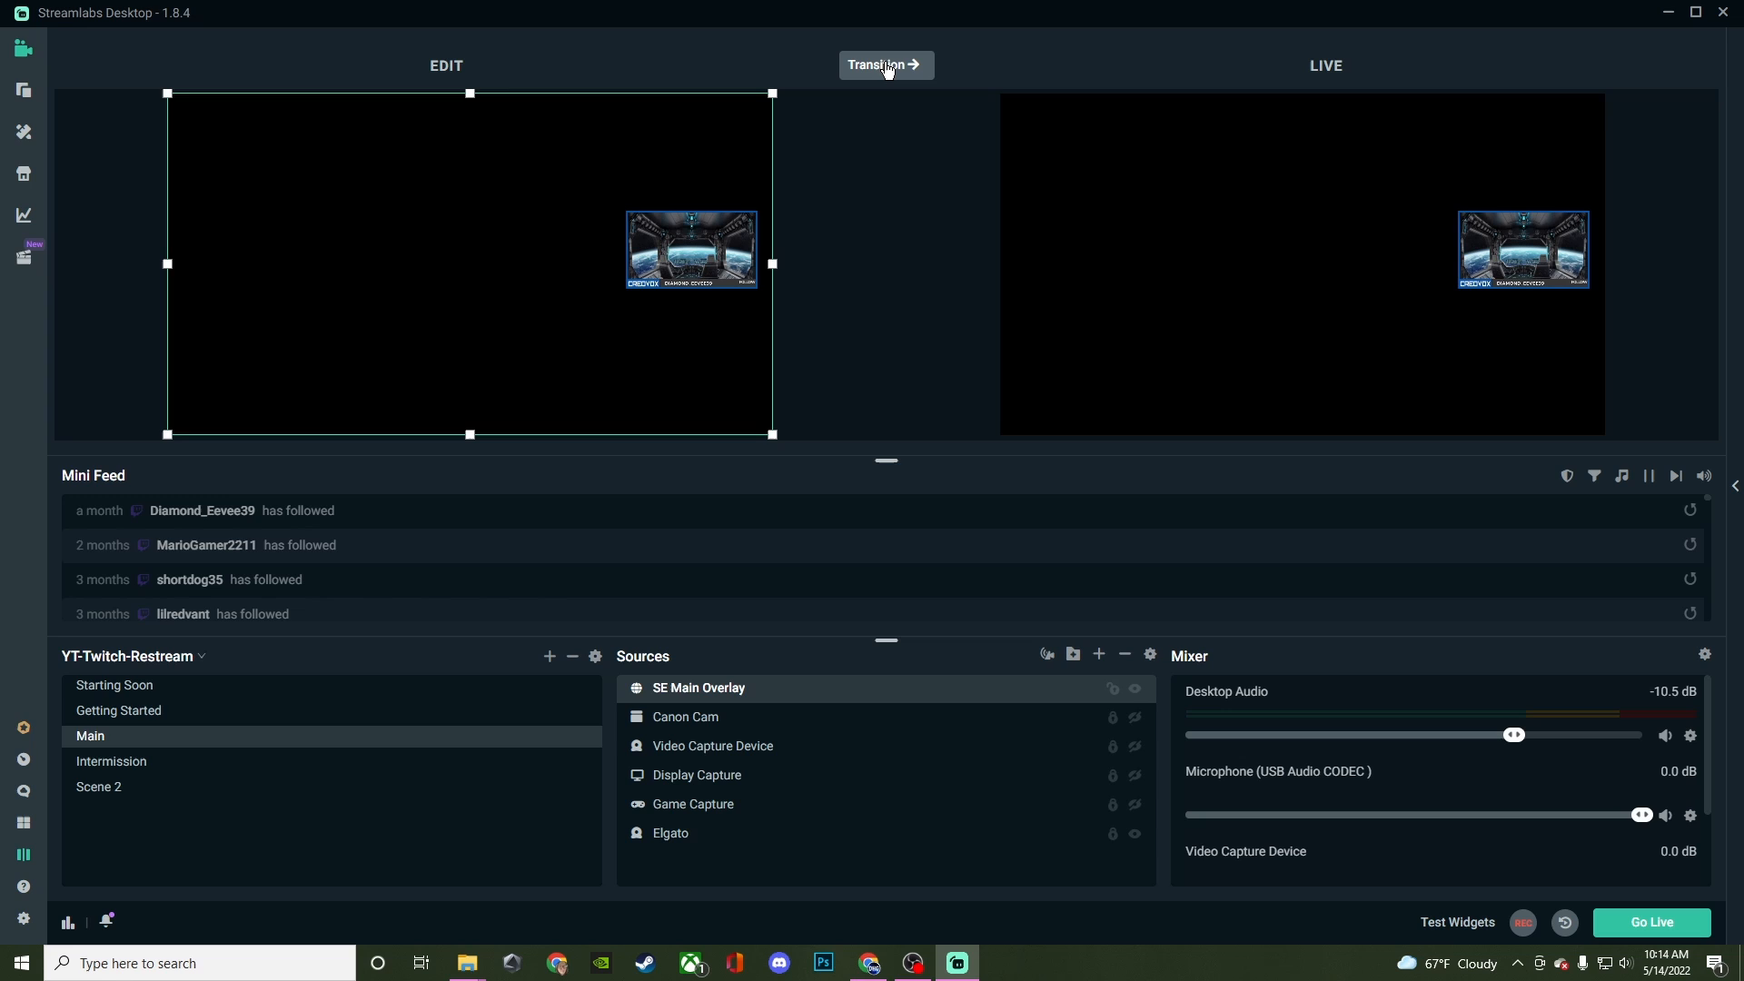
mouse_move(811, 206)
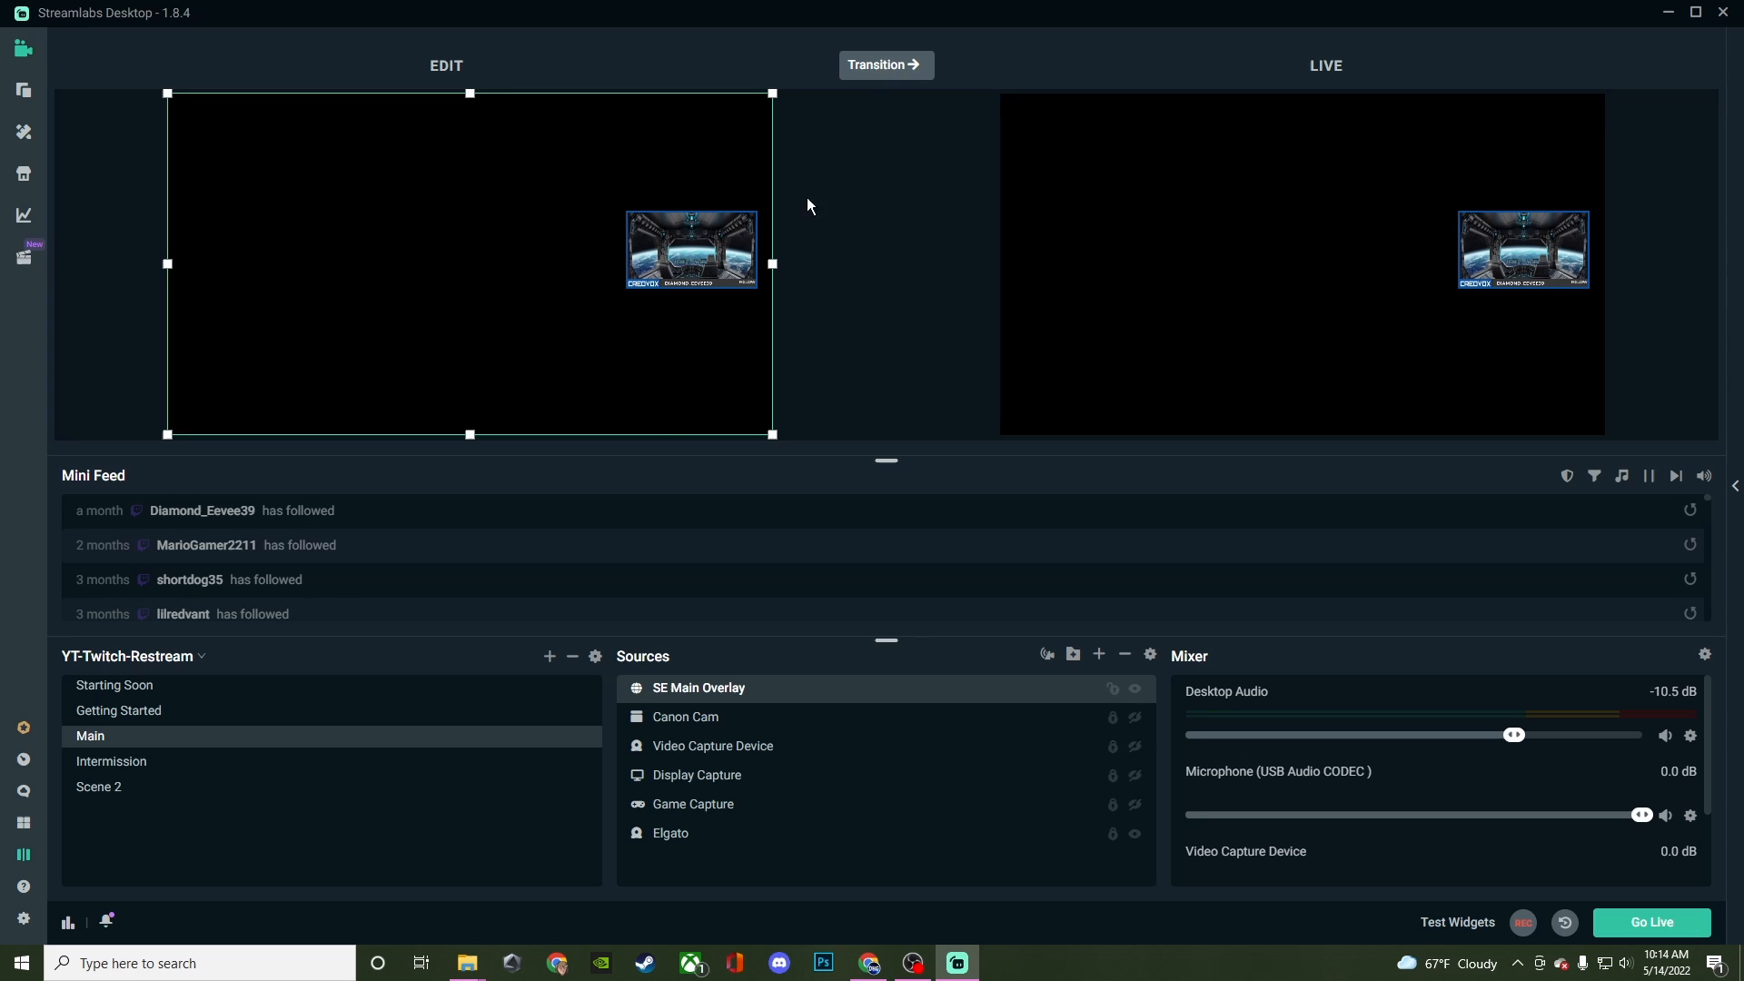
mouse_move(178, 856)
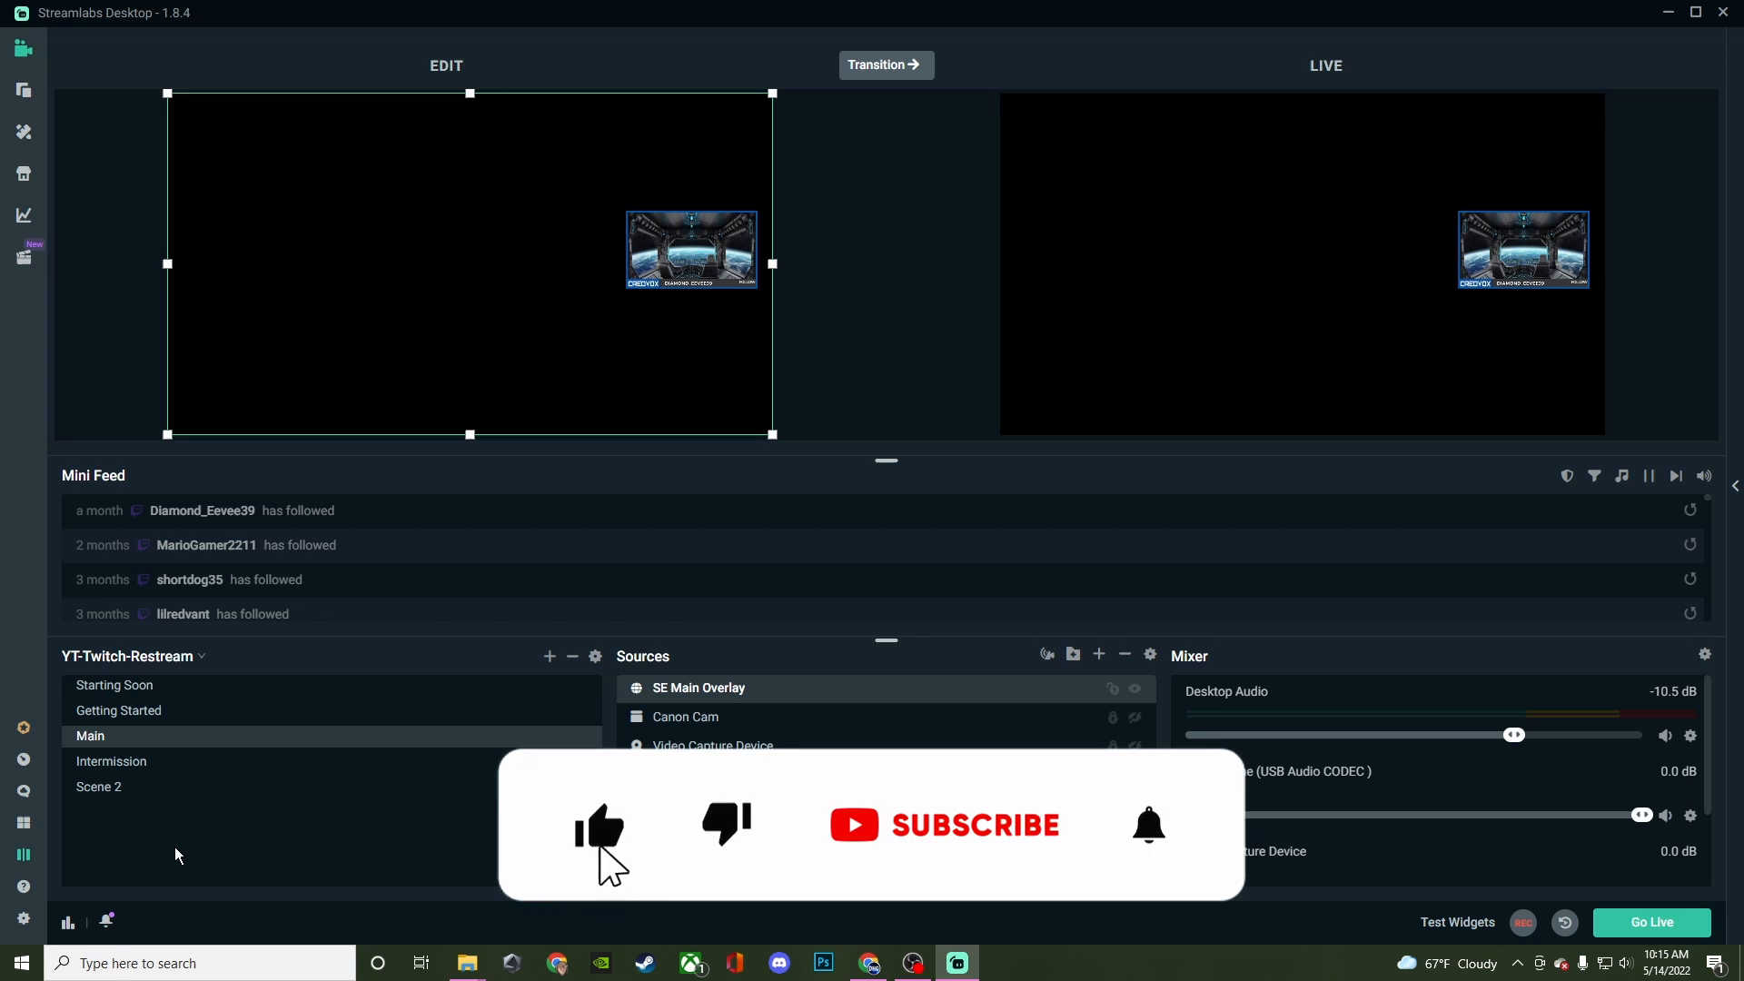
click(974, 825)
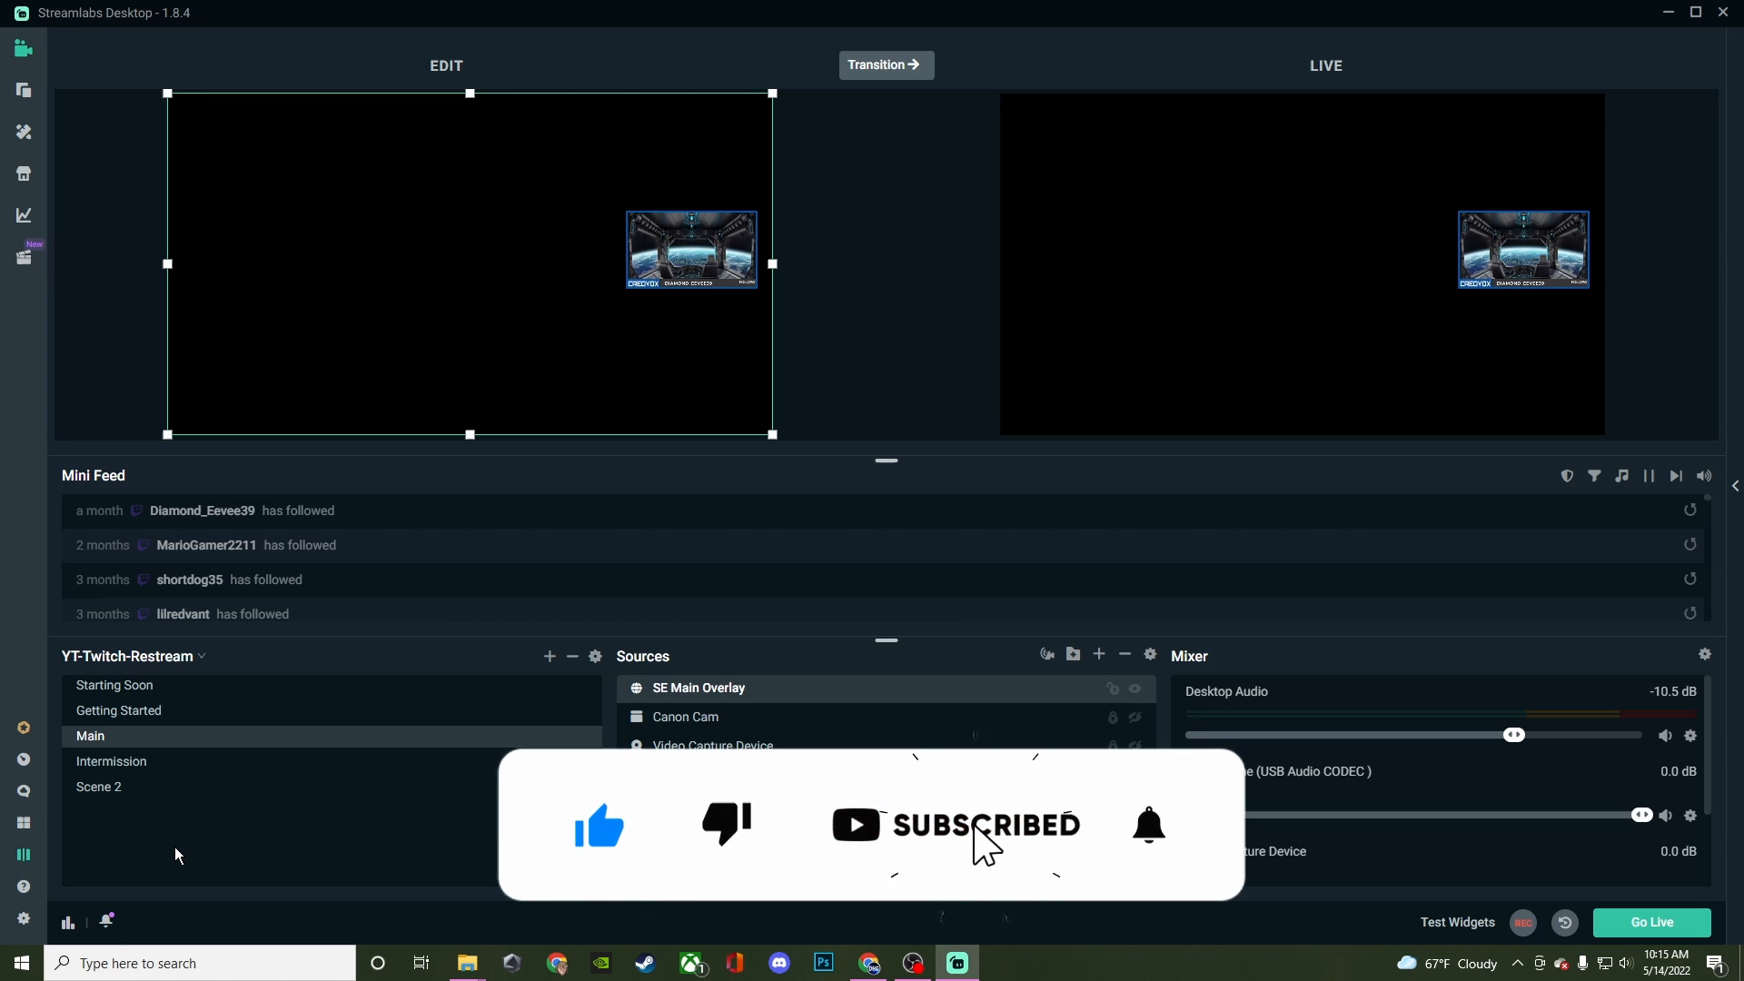